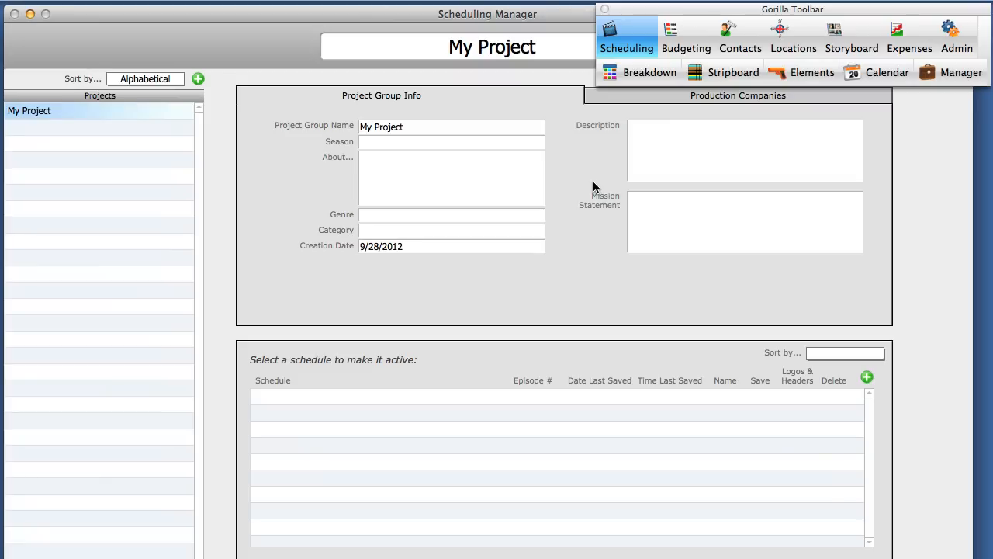
mouse_move(568, 302)
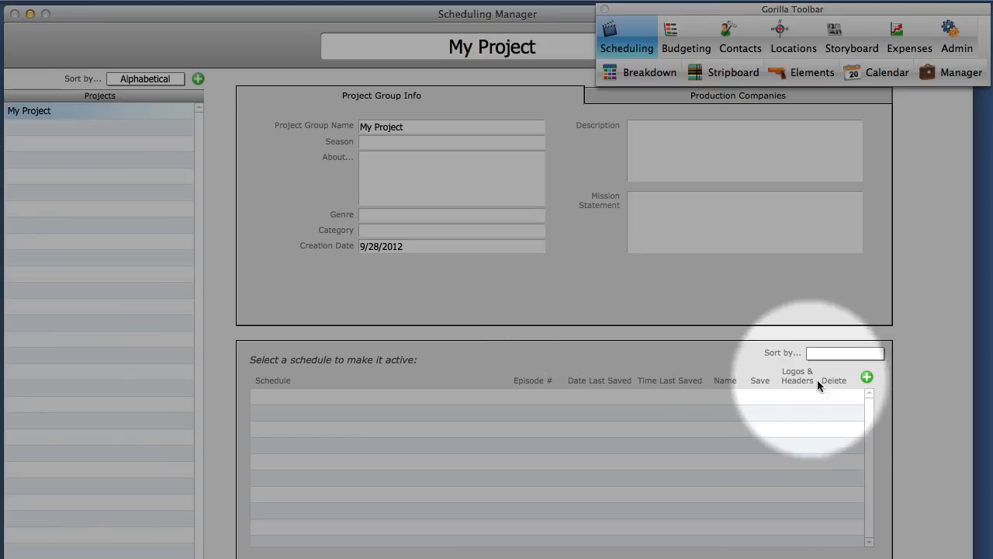
- Load Hotel Cucaracha.grs into My Project and dismiss the loaded notice
click(866, 378)
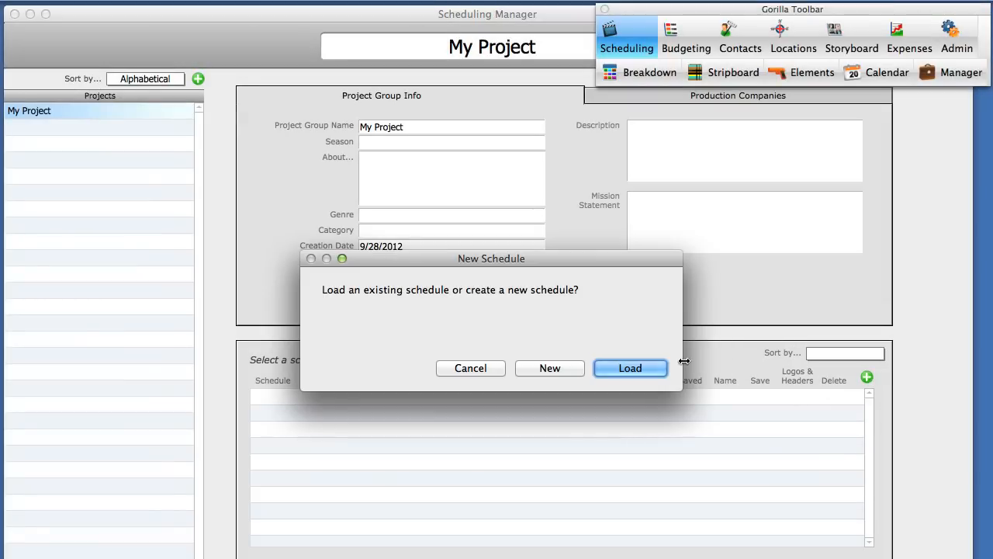
click(630, 368)
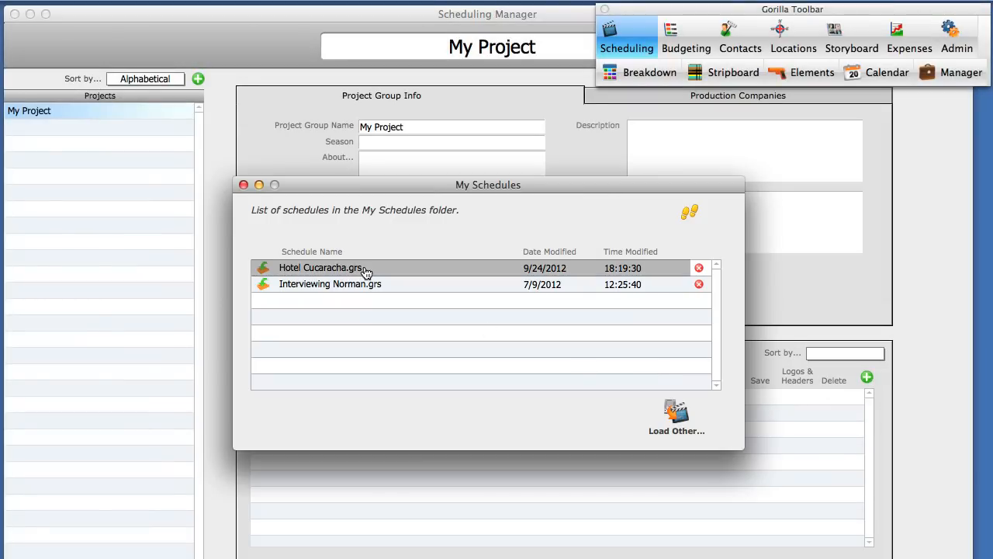
double_click(332, 268)
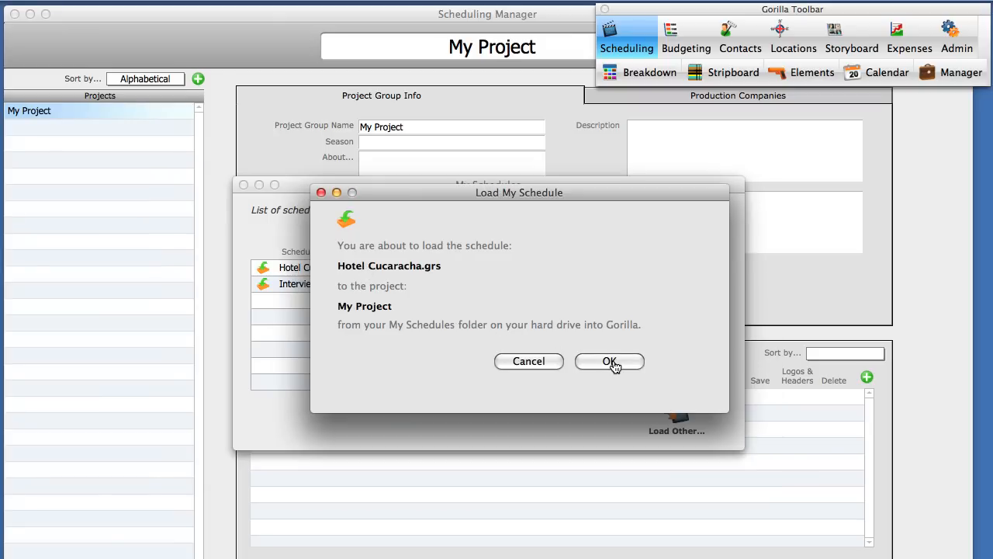
click(609, 362)
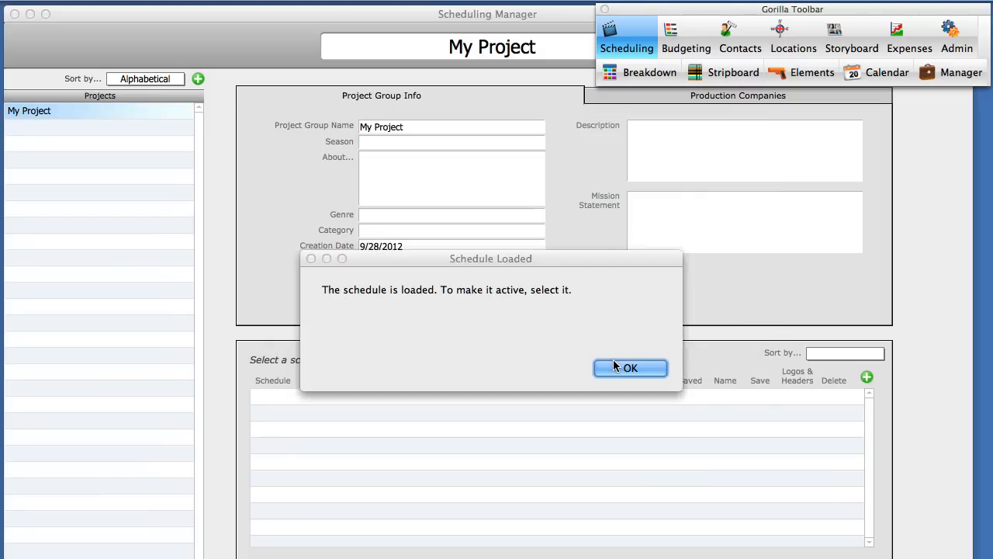
click(631, 367)
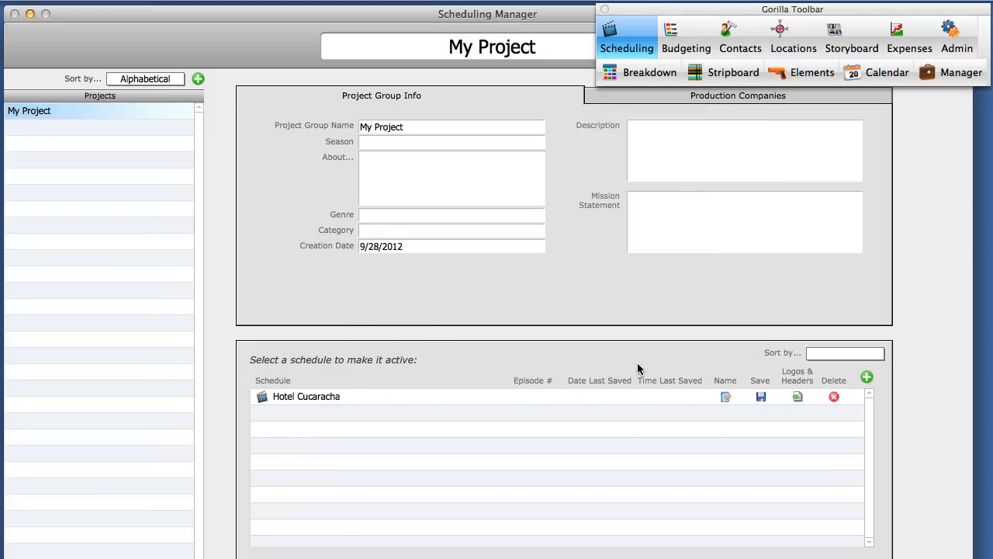
mouse_move(330, 407)
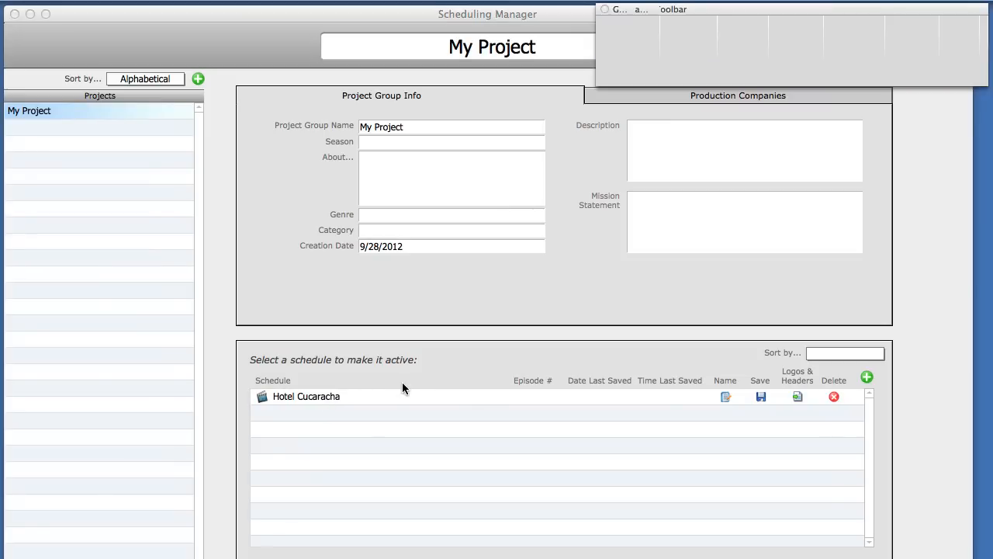
- Activate Hotel Cucaracha and review the breakdowns of scenes 3, 4 and 10
click(303, 396)
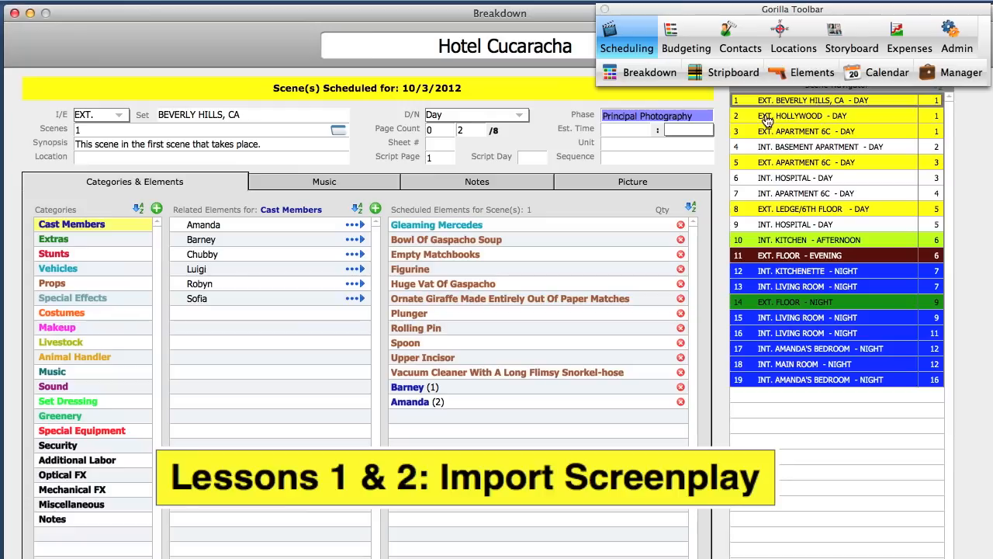
click(807, 131)
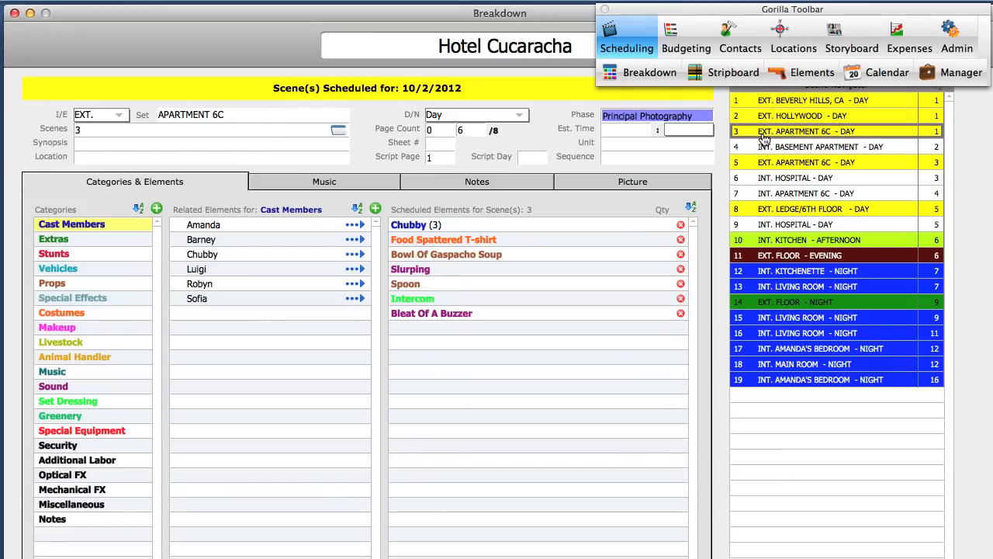
click(823, 147)
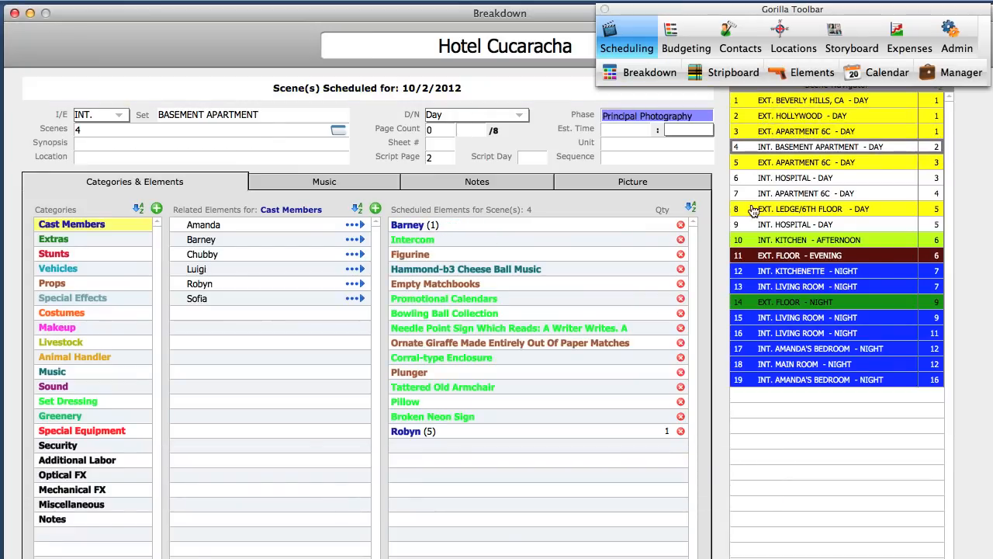
click(821, 240)
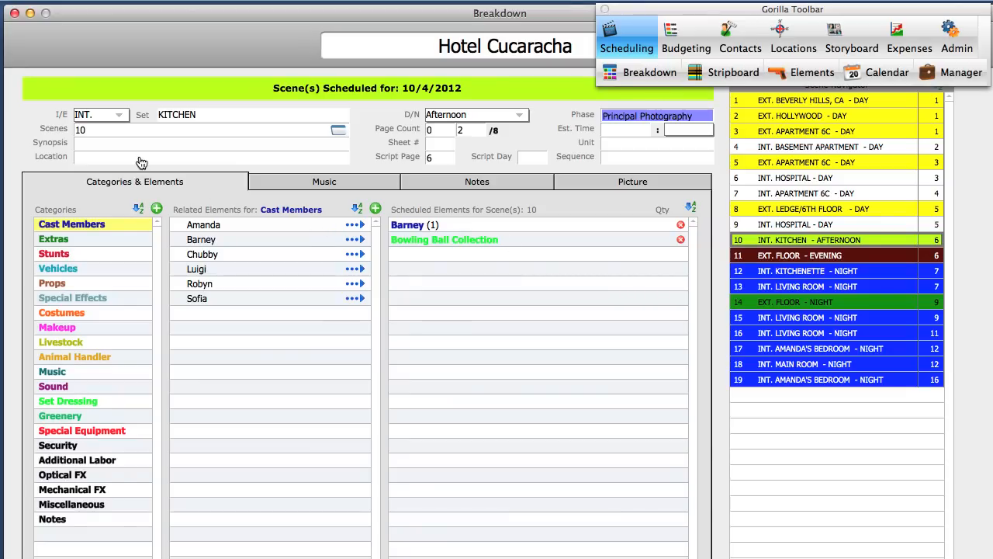
- Keep scene 10 as interior and set its time of day to Morning
click(100, 114)
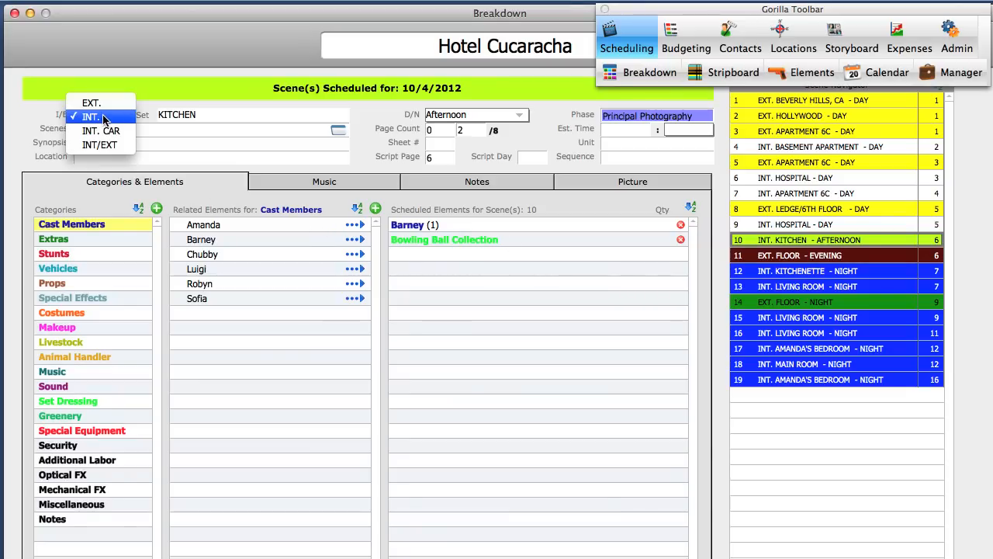
click(93, 117)
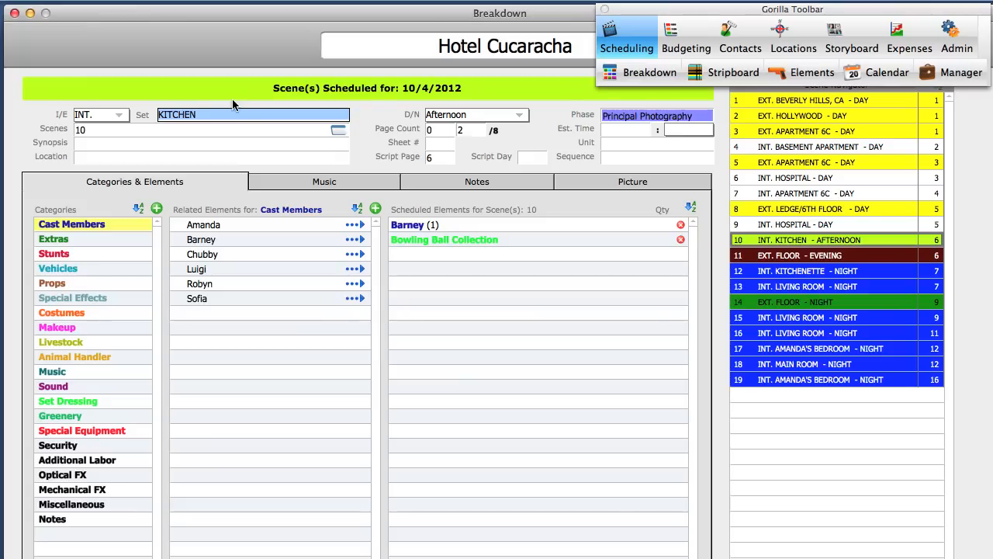
click(475, 114)
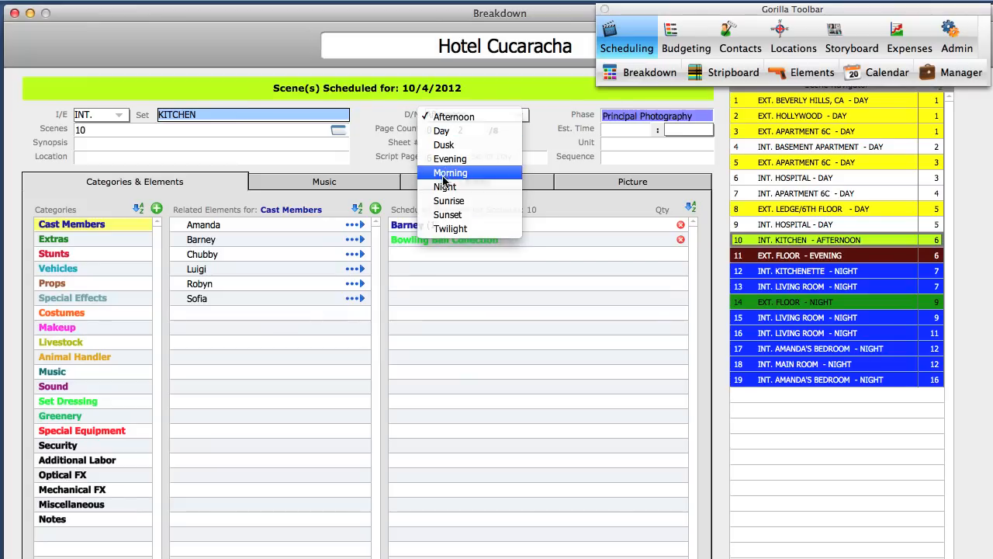
click(450, 173)
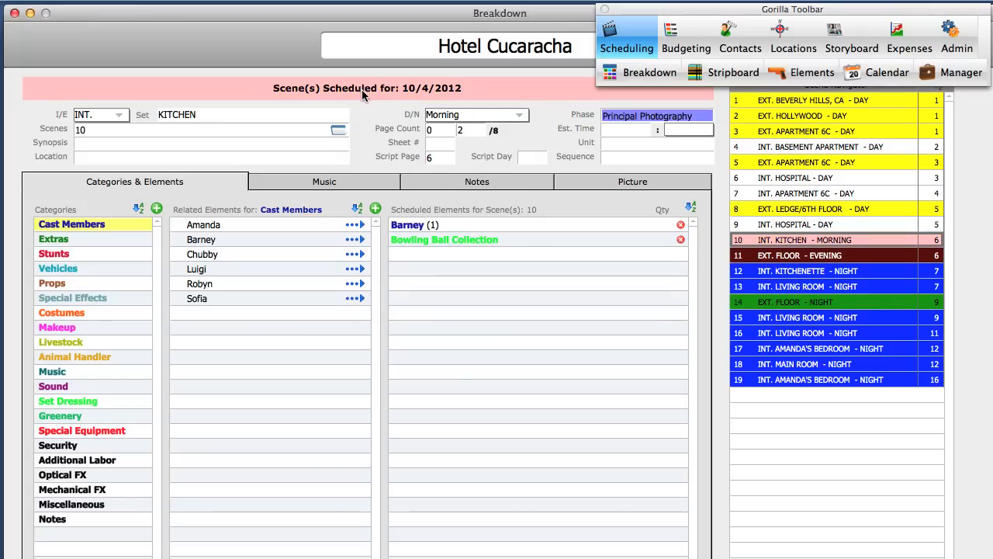
mouse_move(177, 211)
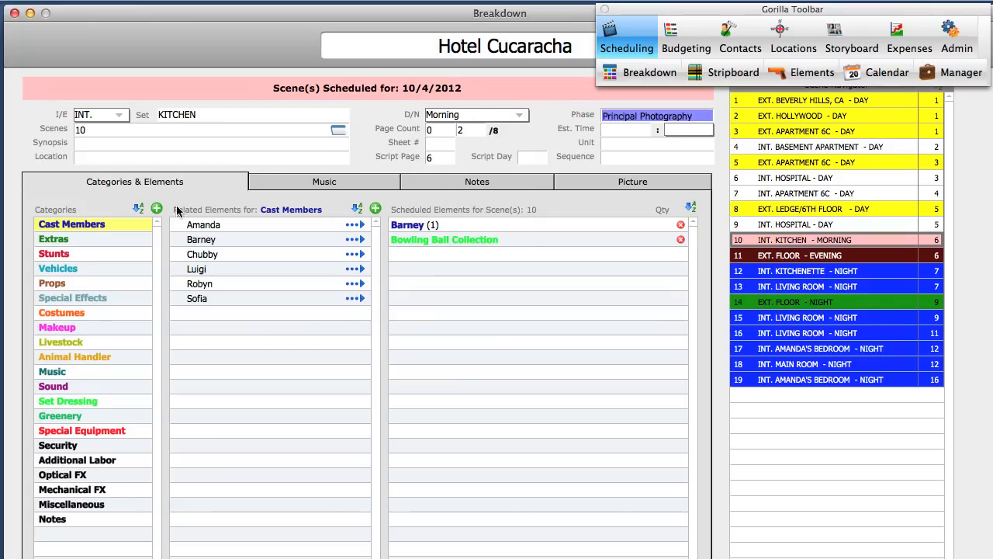
mouse_move(70, 287)
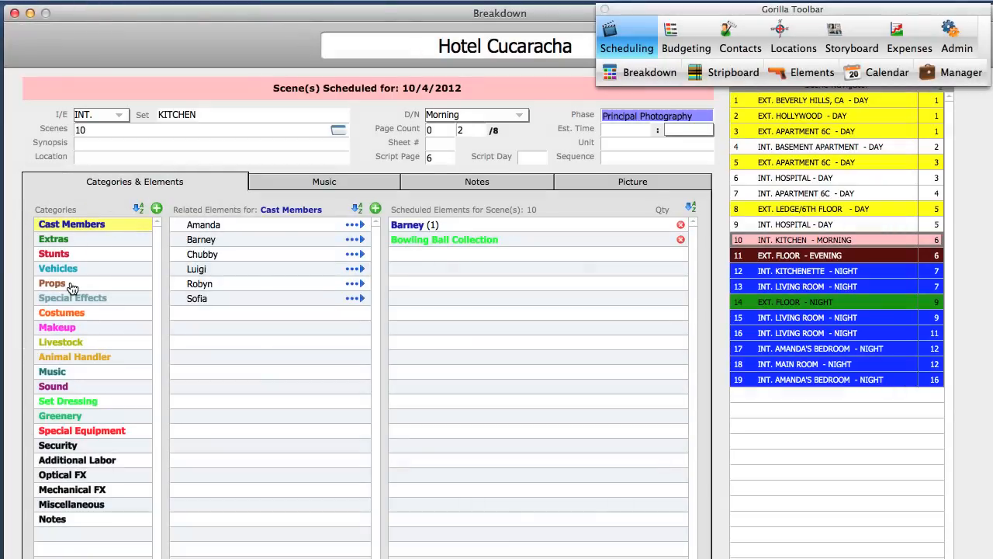
- List Props and Costumes, then add and remove White Sandals from scene 10
click(51, 282)
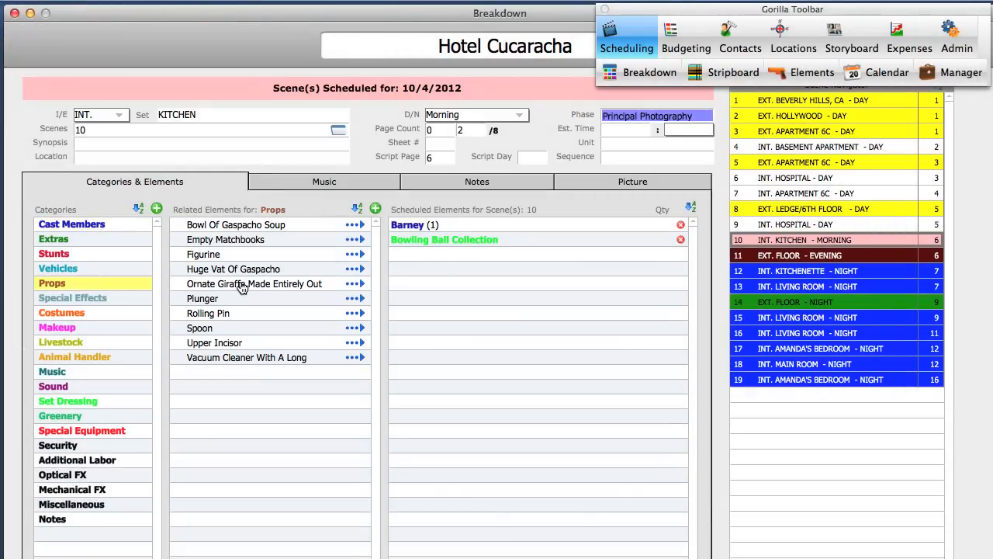
click(61, 313)
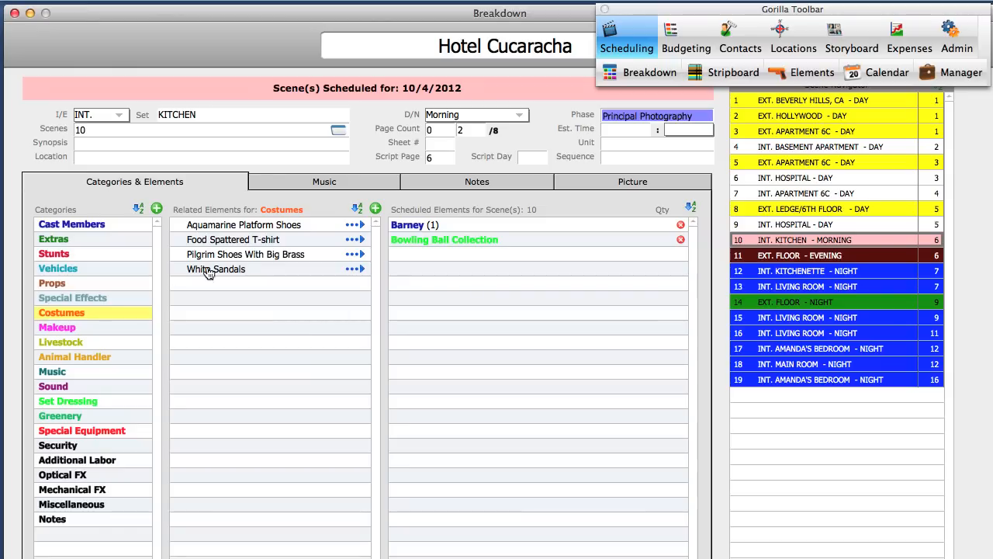
mouse_move(235, 254)
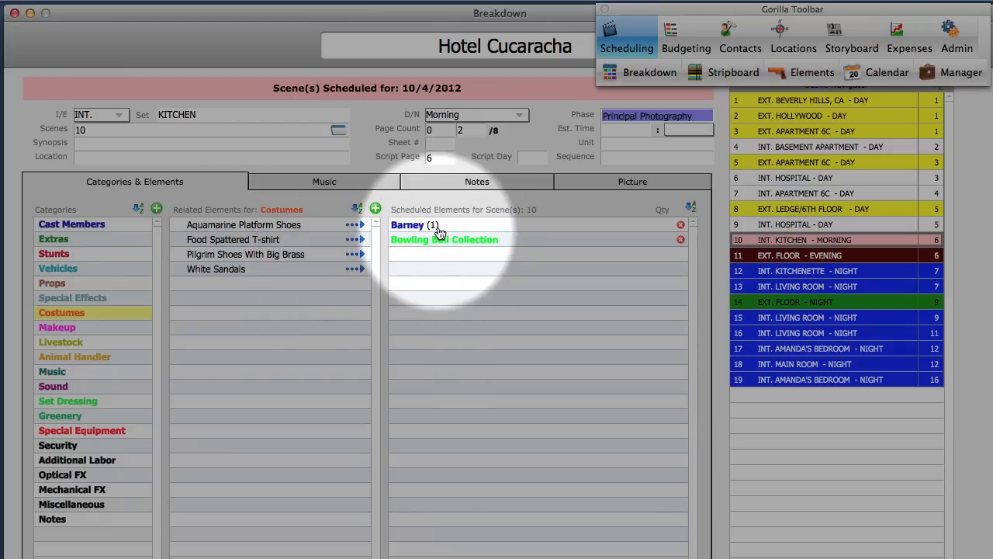
mouse_move(535, 220)
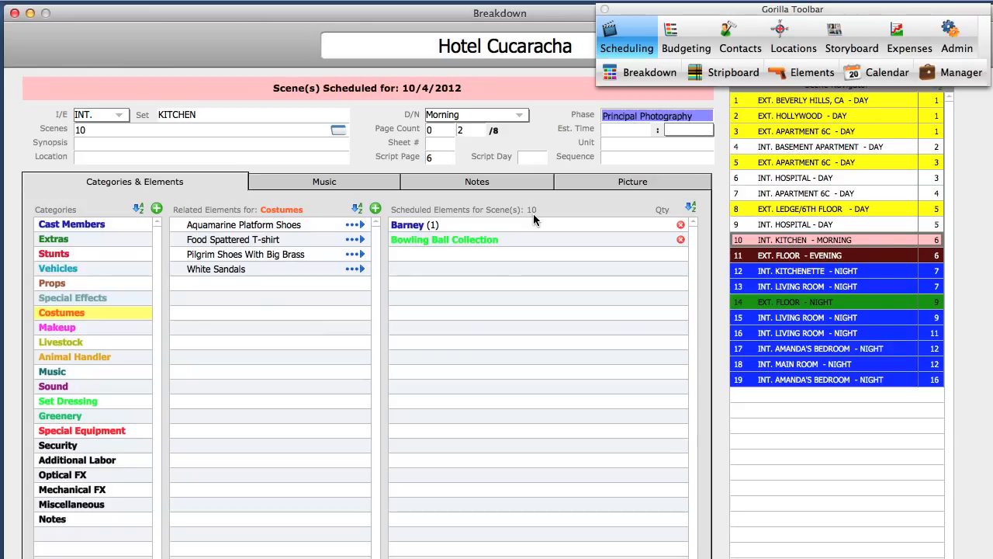
click(360, 269)
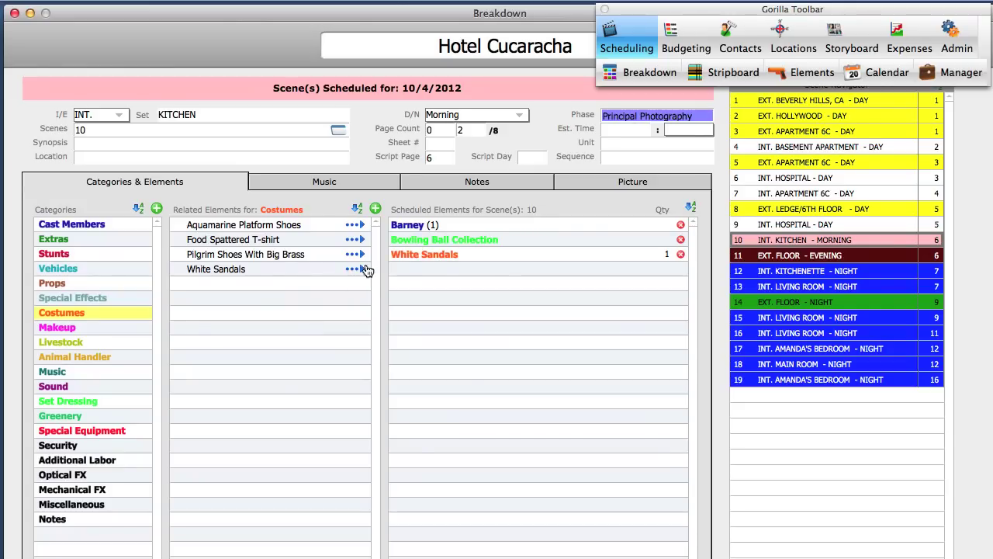
mouse_move(681, 256)
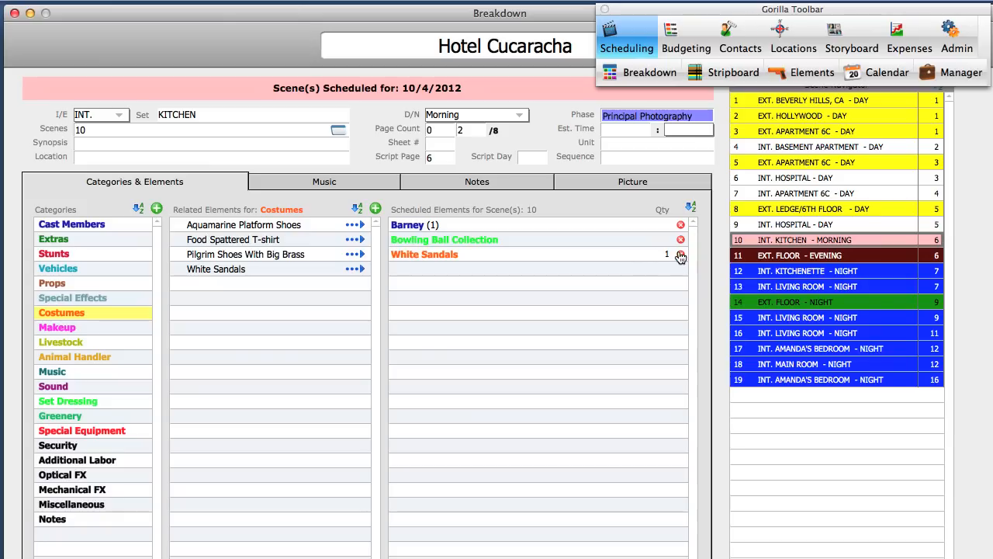
click(681, 254)
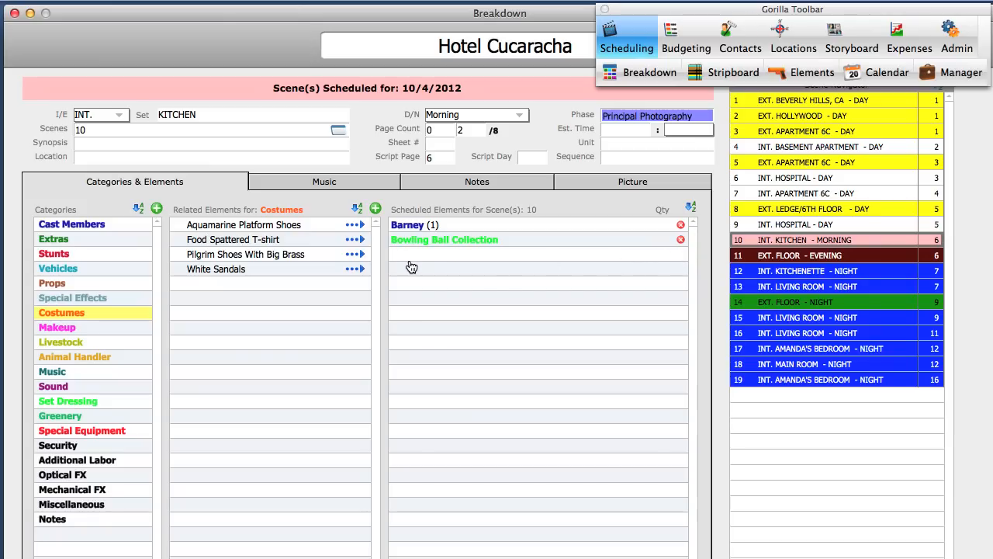
- Create a costume element named 'New Costume' scheduled in scene 10
click(146, 209)
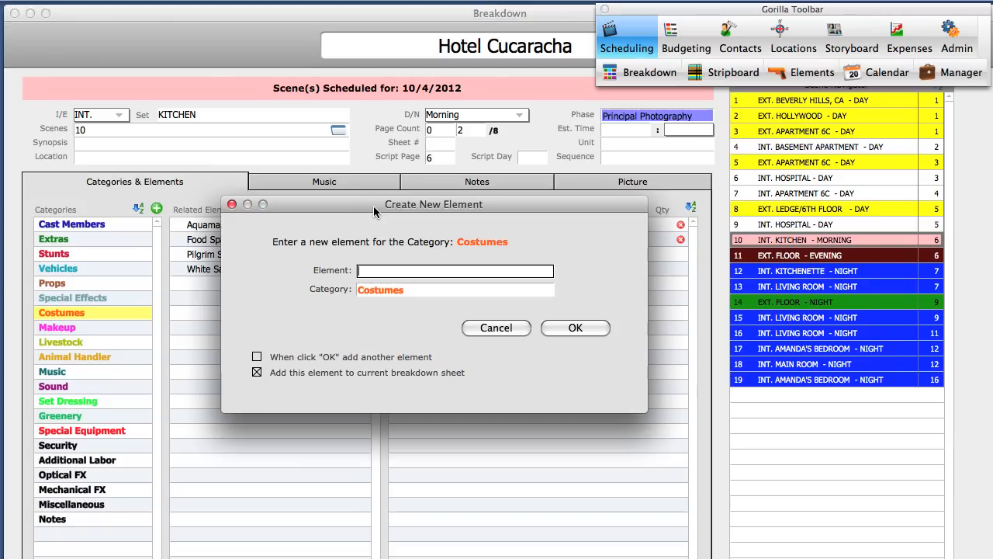
text(New C)
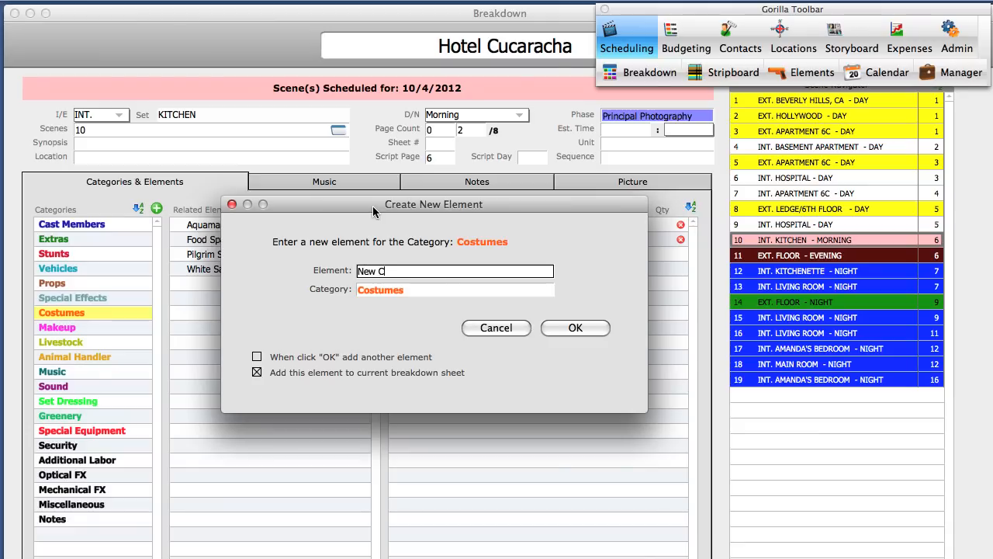
text(ostume)
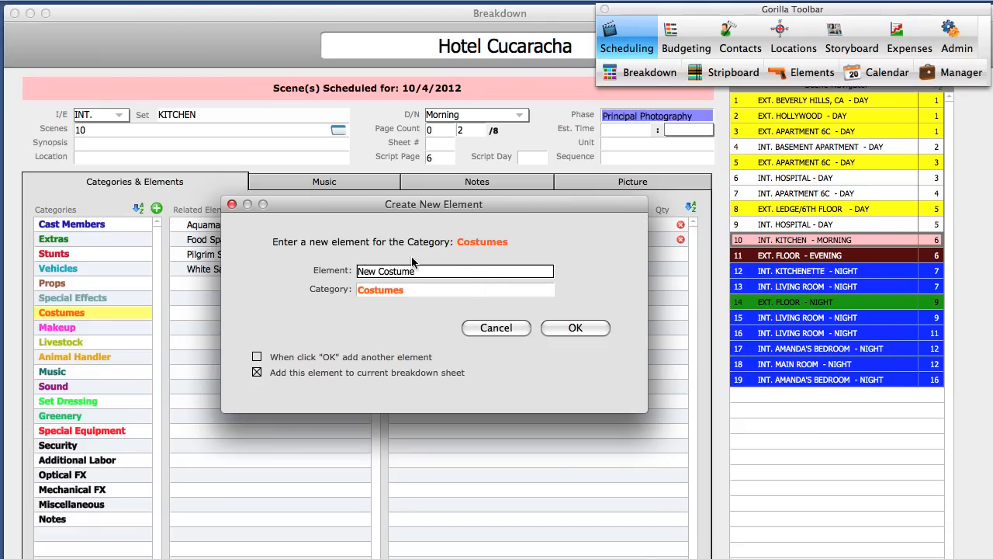
click(575, 327)
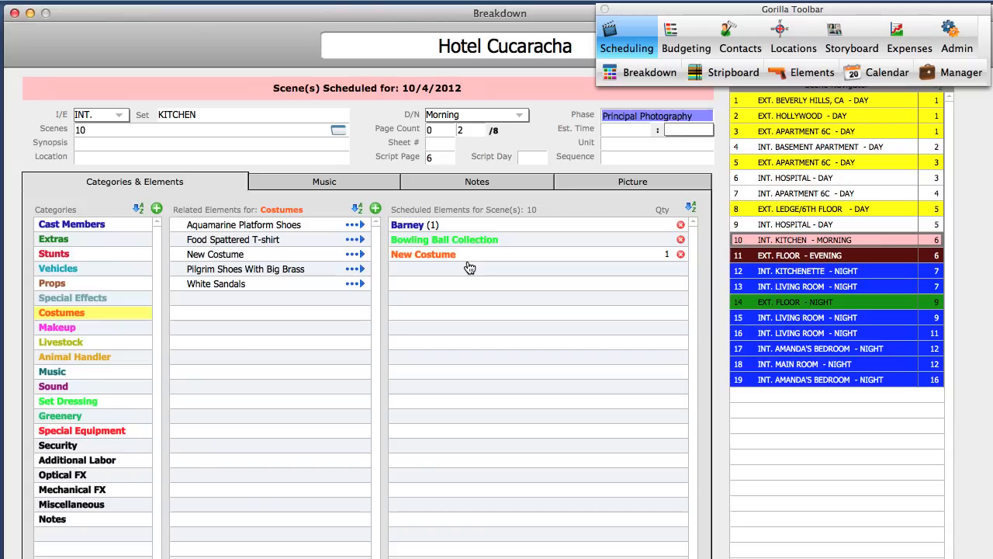
click(71, 224)
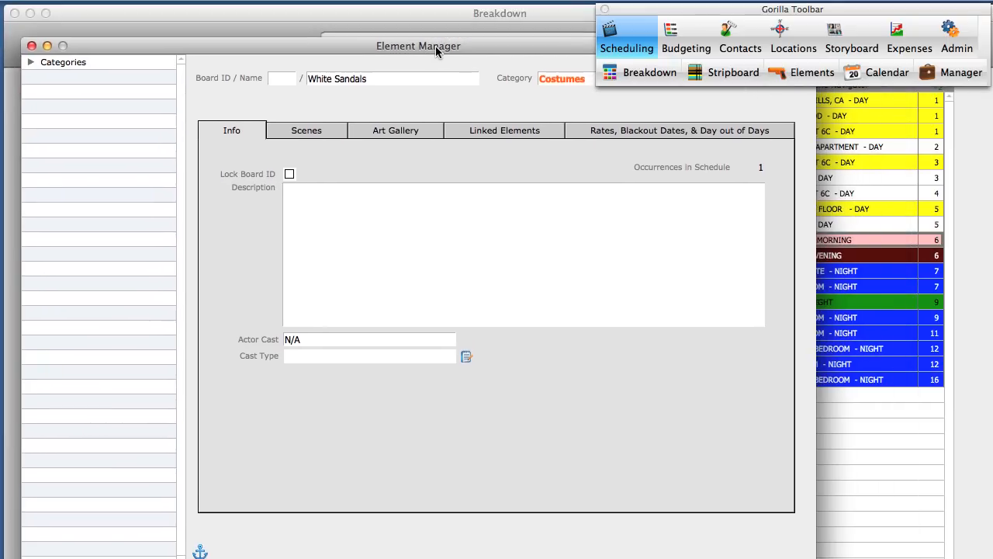
- Attach scene 10, INT. KITCHEN, to the Figurine prop's Scenes list in Element Manager
click(33, 61)
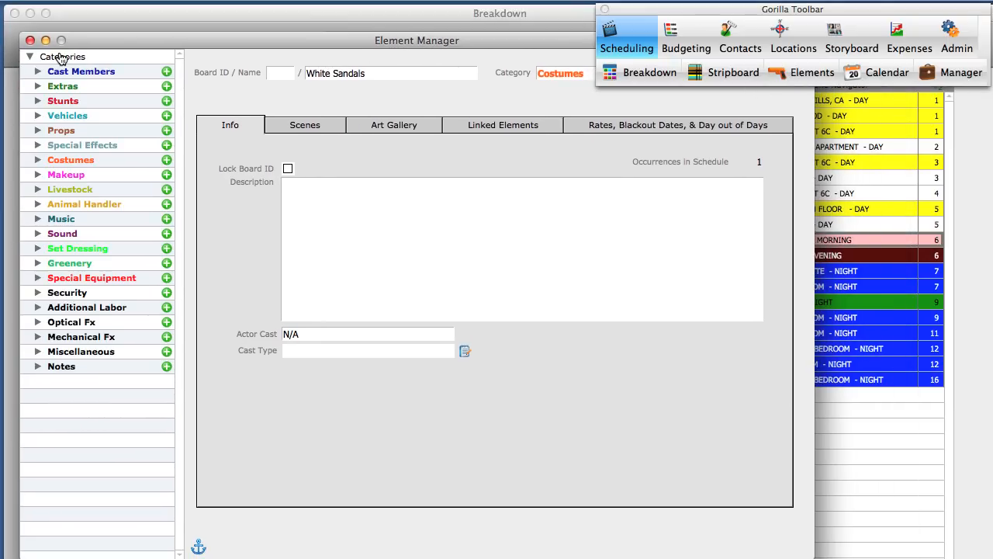
click(38, 130)
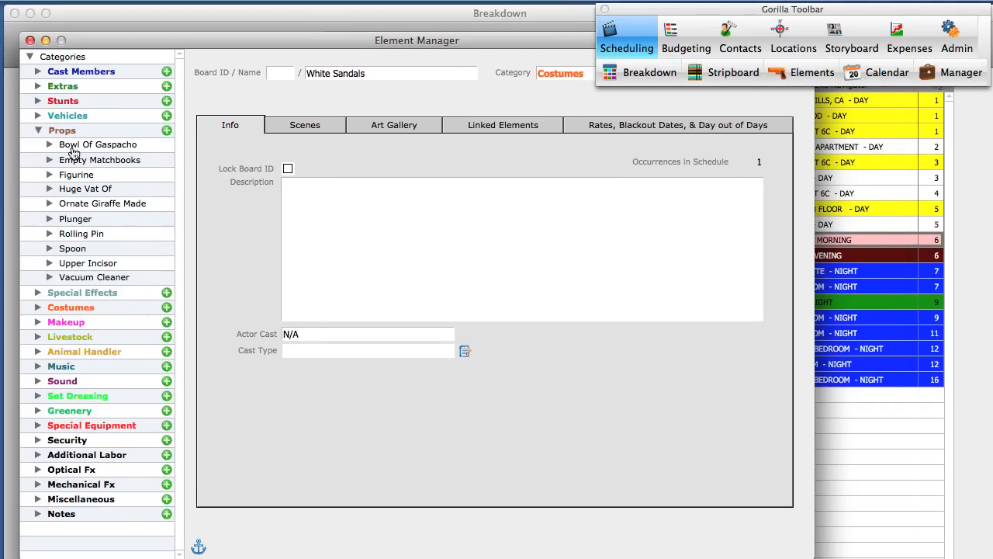
click(76, 173)
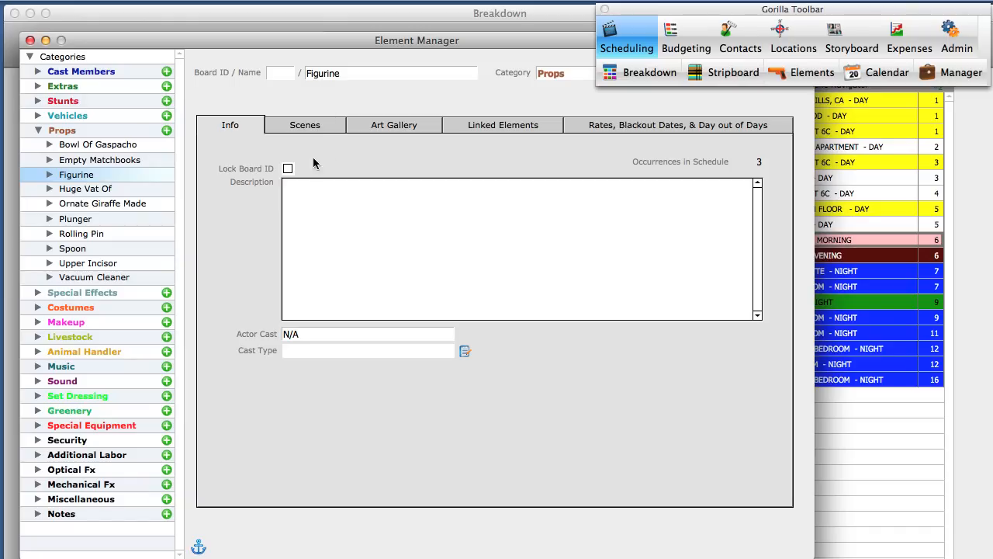
click(305, 125)
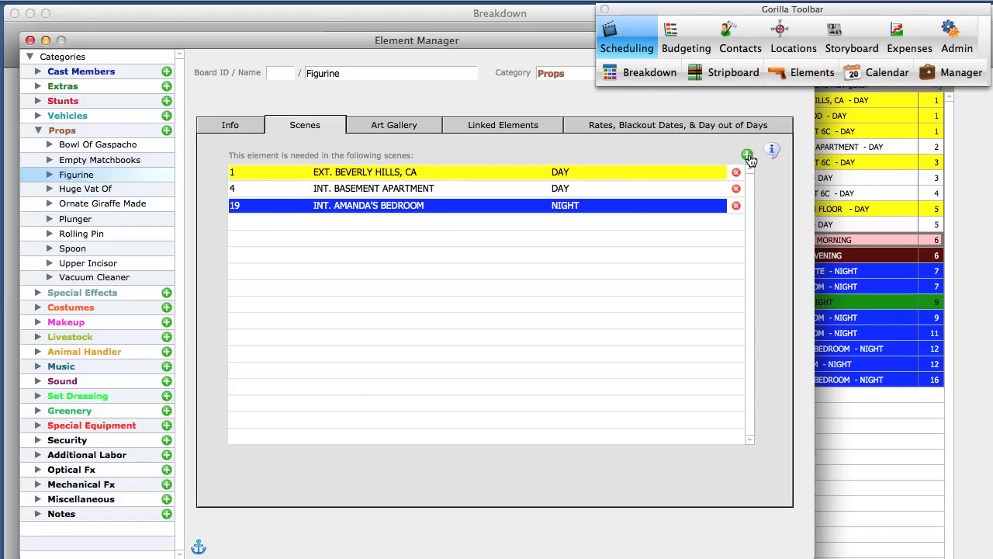
click(746, 152)
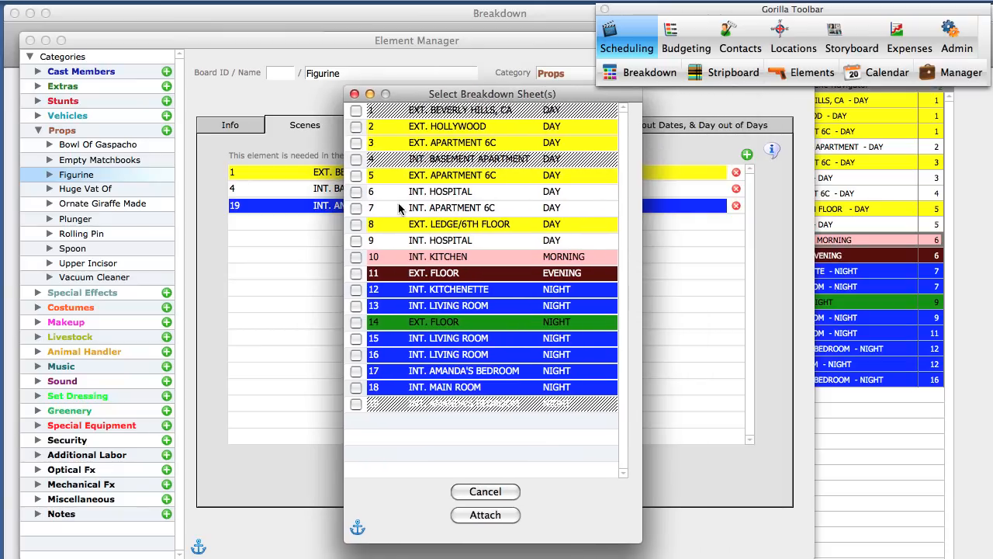
click(356, 256)
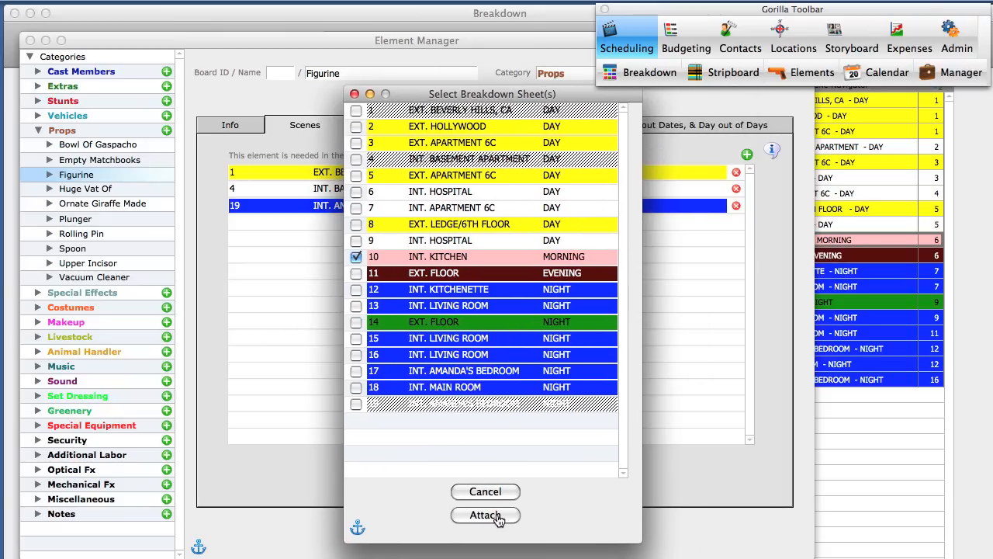
click(485, 515)
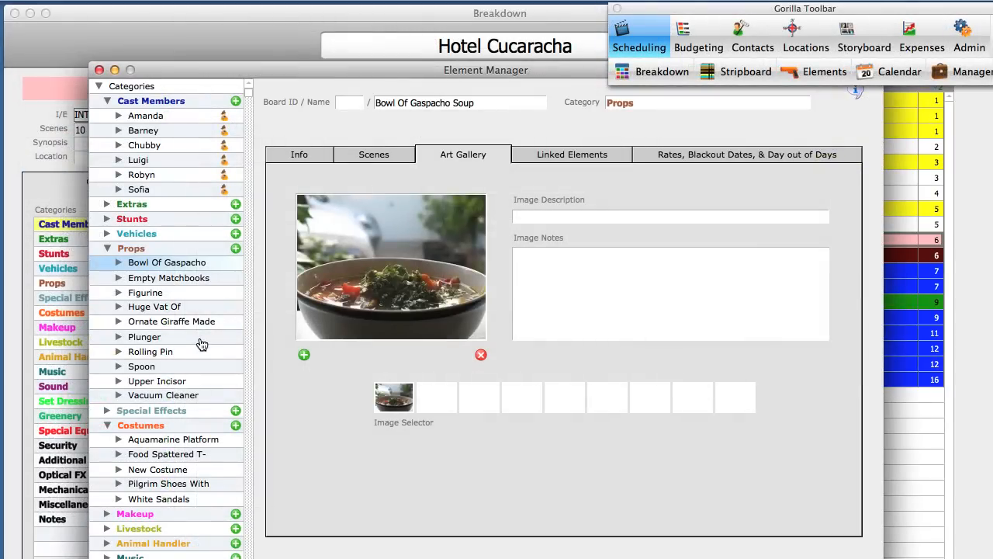
- Browse the shoe costume pictures and create a new group for Barney
click(173, 439)
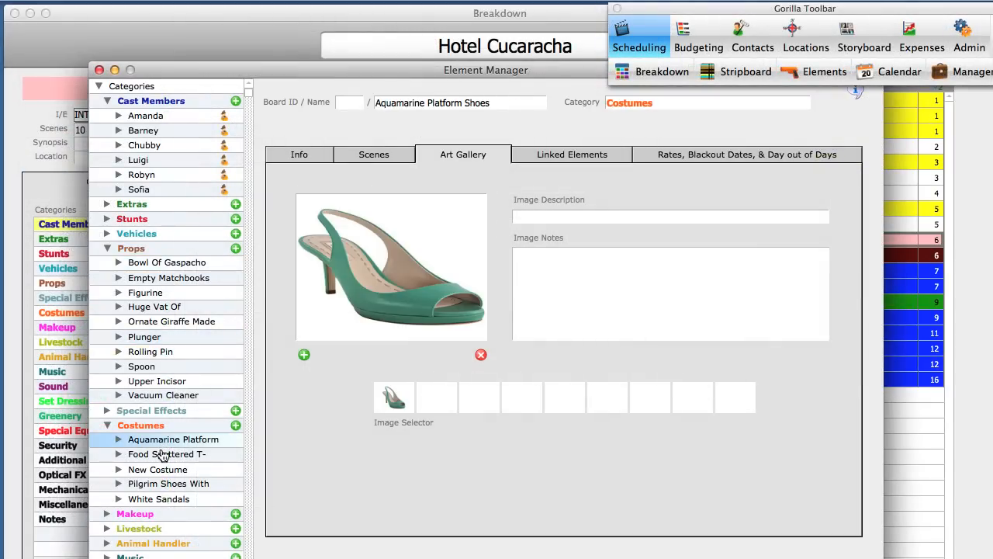
click(168, 483)
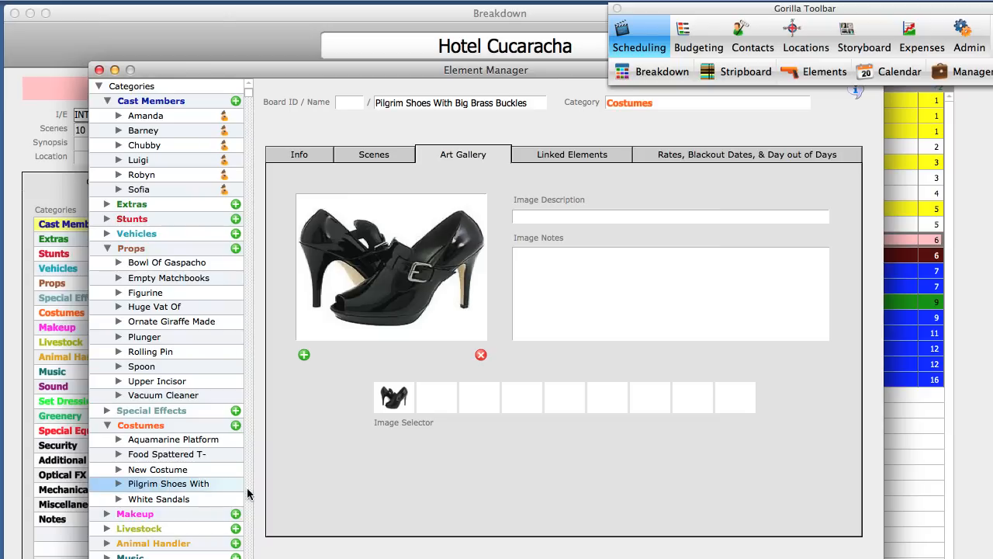
mouse_move(299, 496)
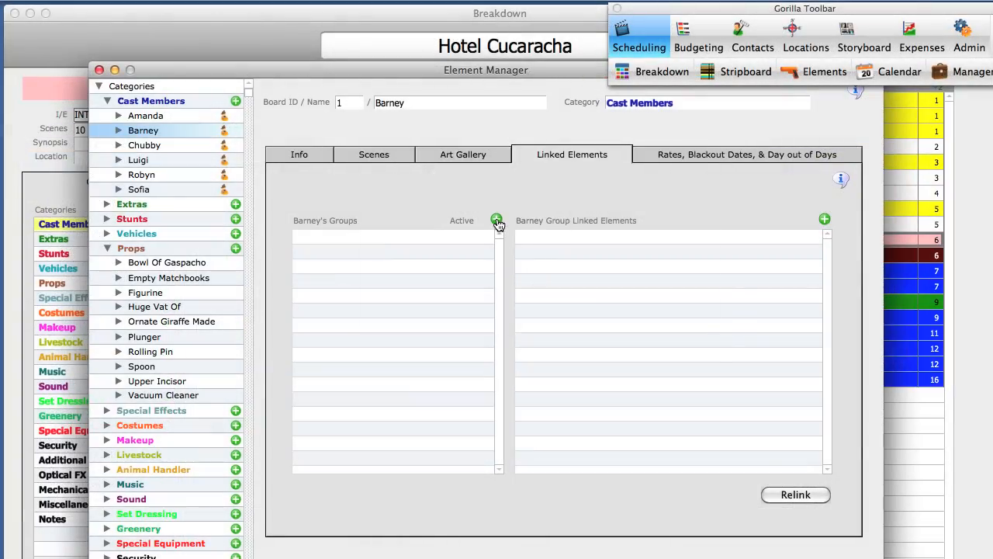
click(496, 220)
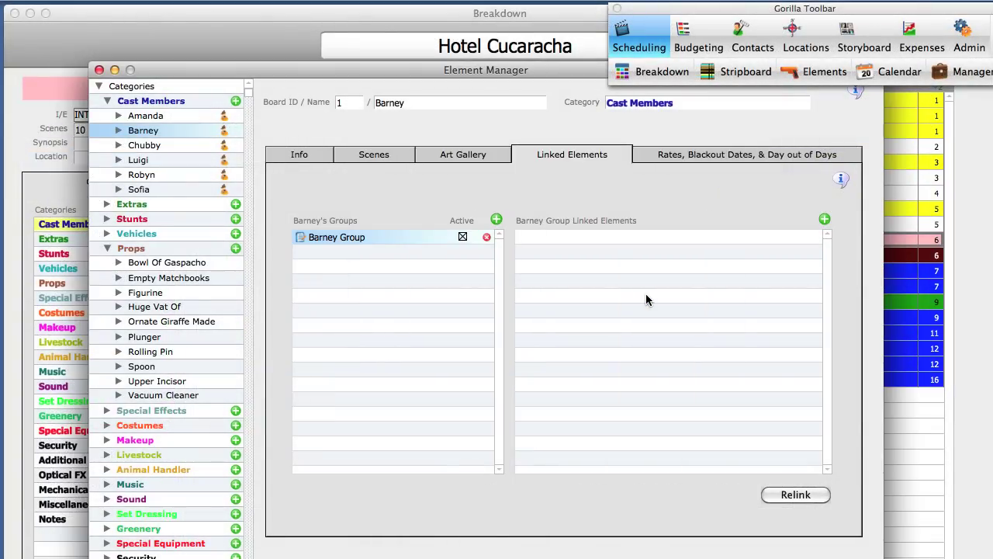
mouse_move(825, 218)
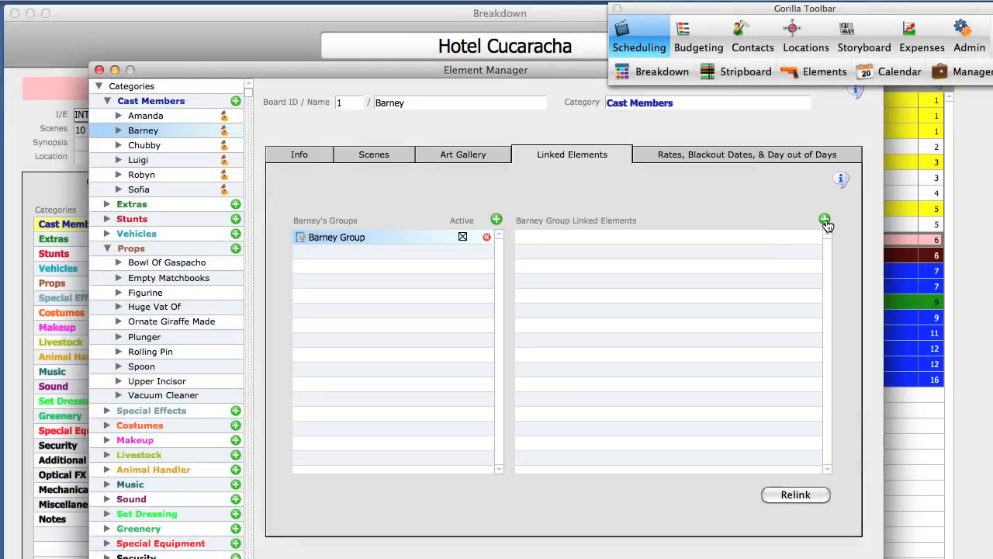
- Link the Plunger prop and Food Spattered T-shirt costume to Barney Group
click(825, 219)
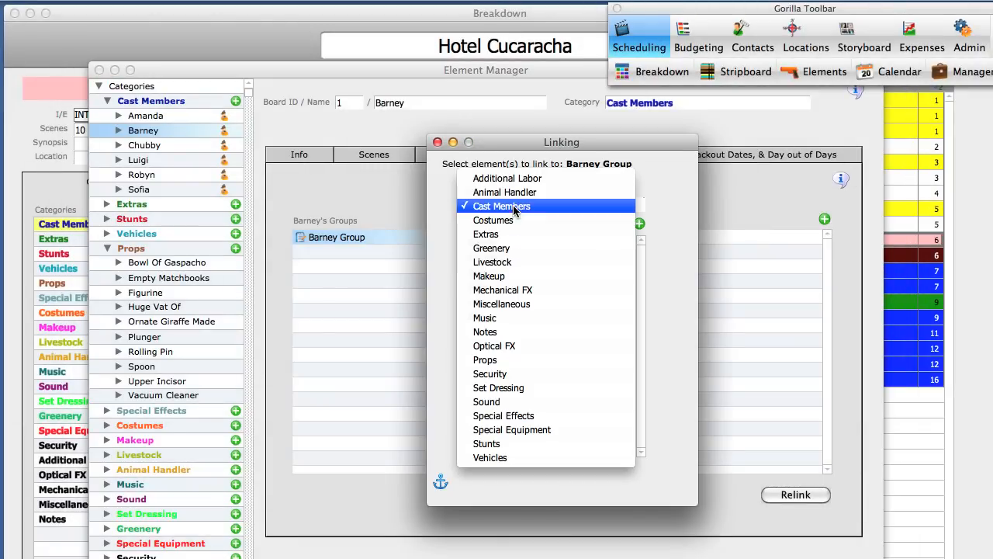
click(485, 359)
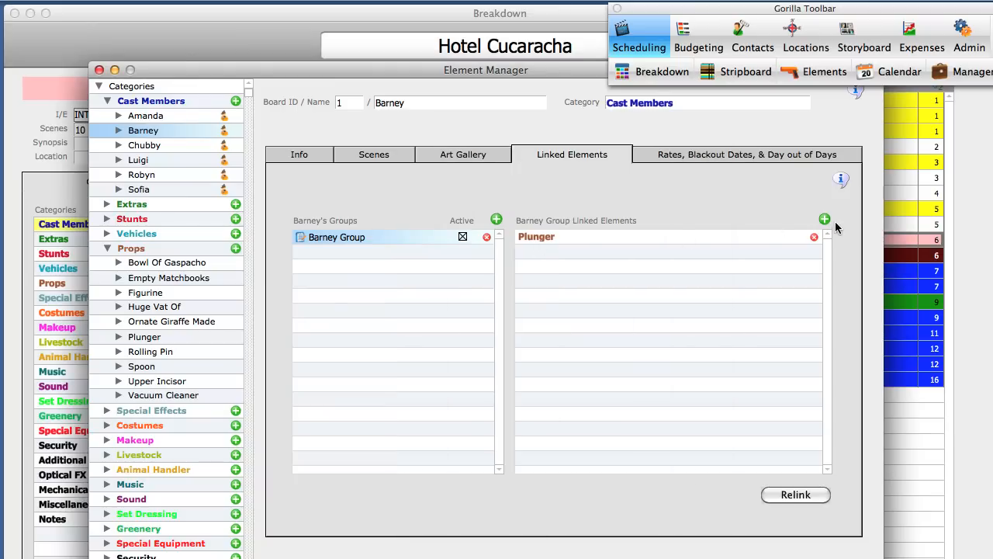
click(823, 217)
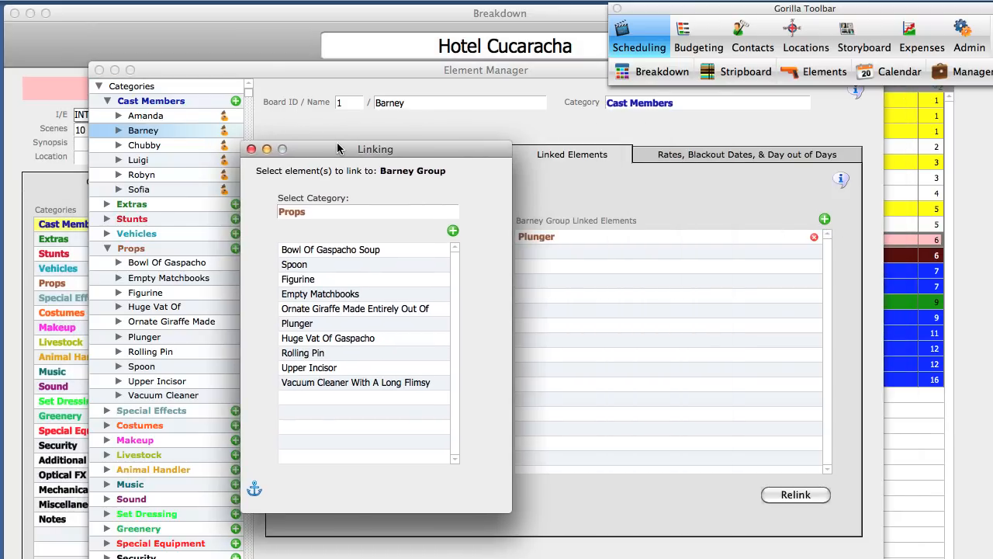
click(367, 211)
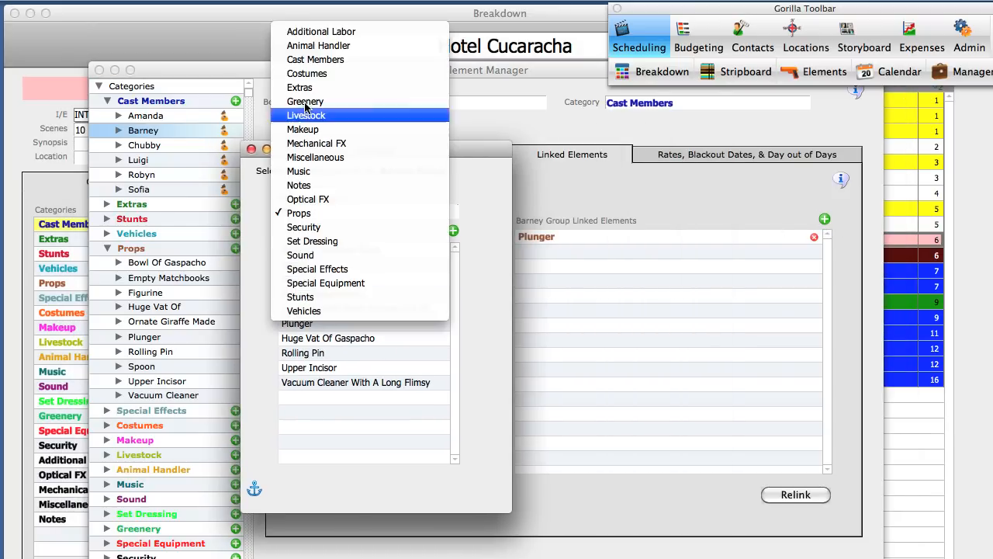
click(306, 73)
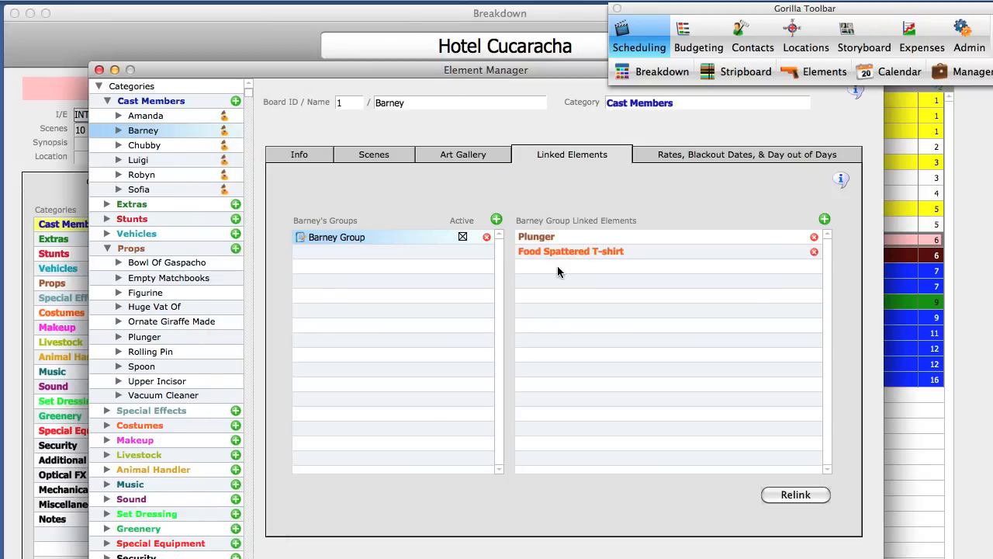
mouse_move(670, 271)
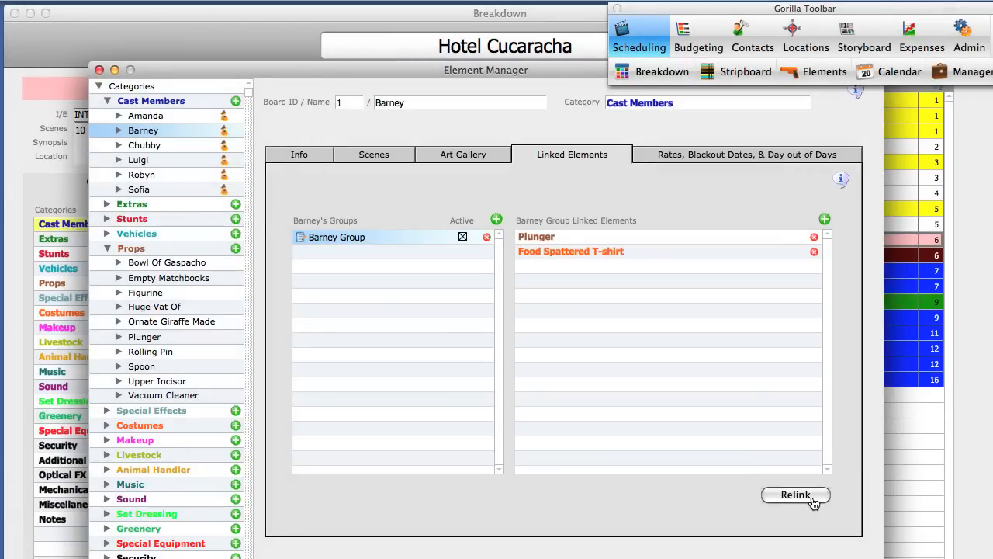
mouse_move(821, 504)
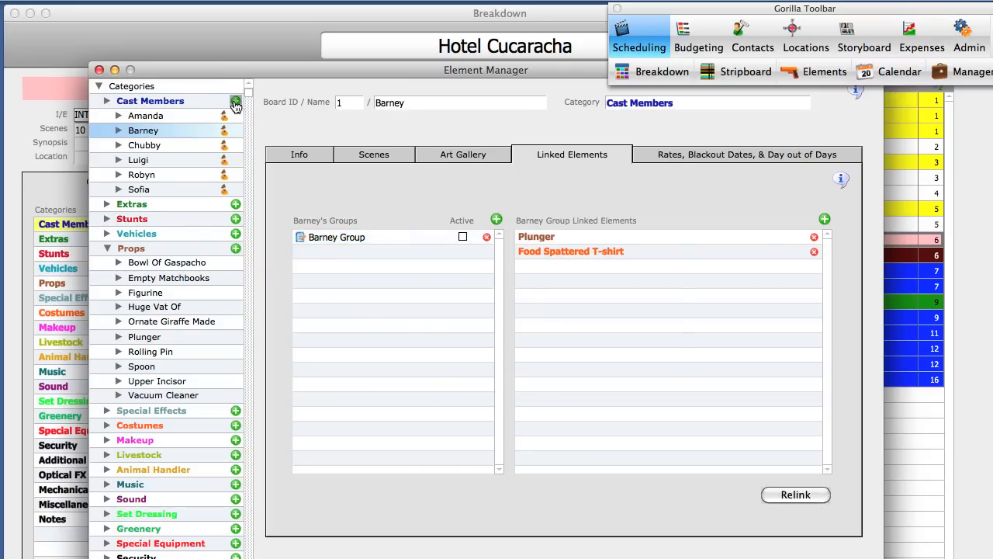
click(235, 100)
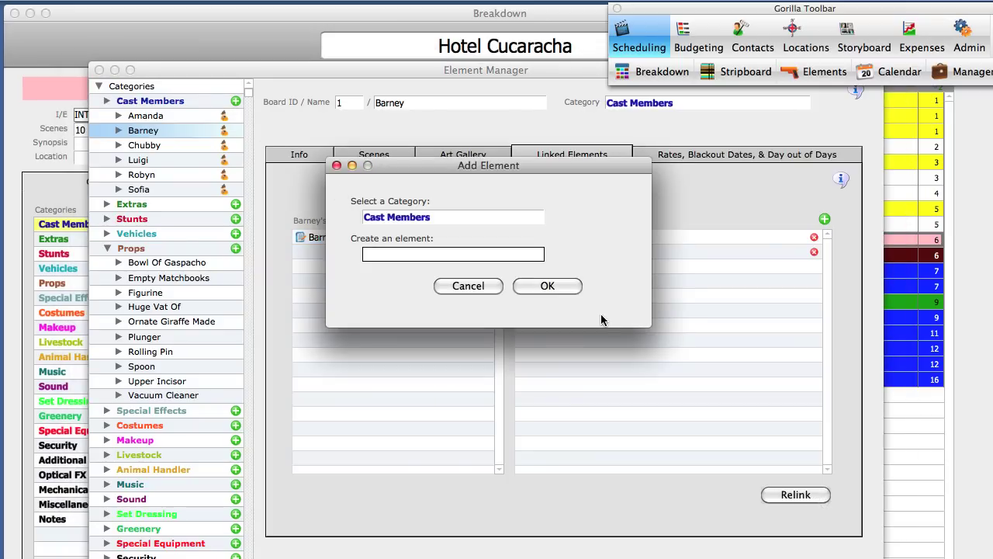
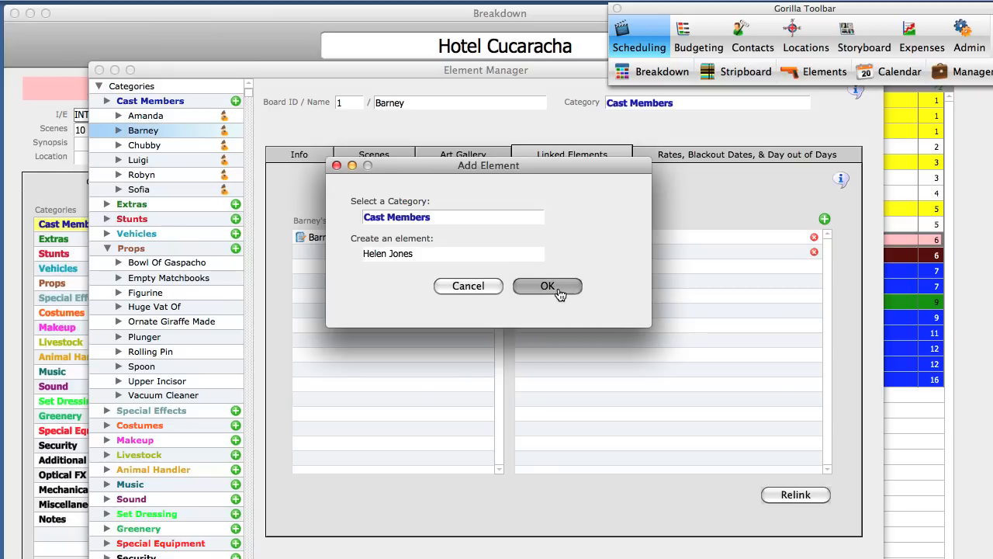
click(548, 286)
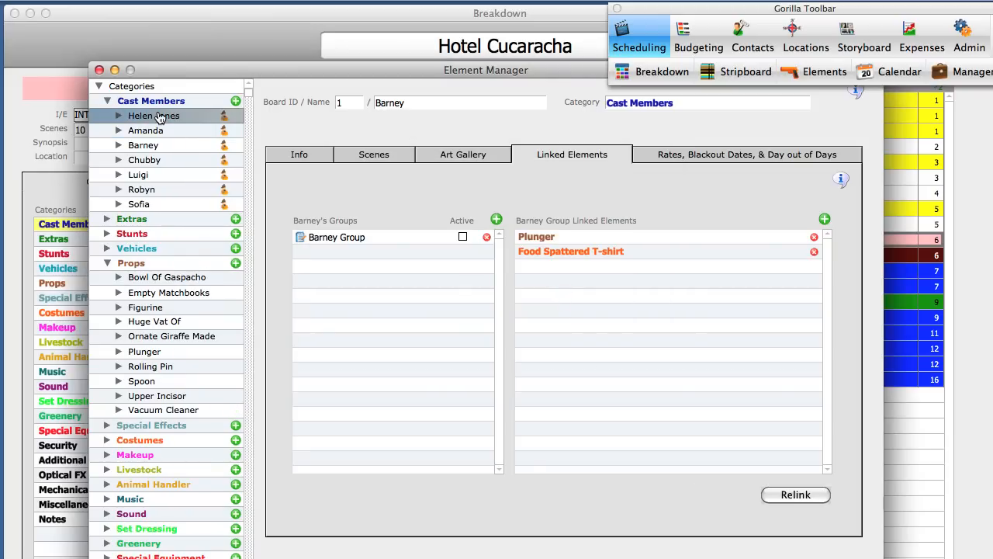
click(154, 116)
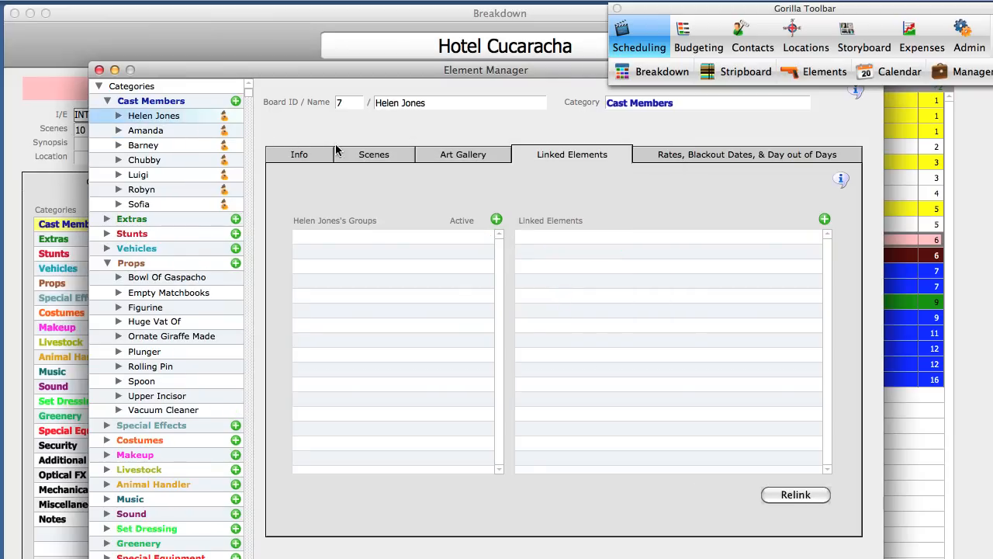
click(374, 154)
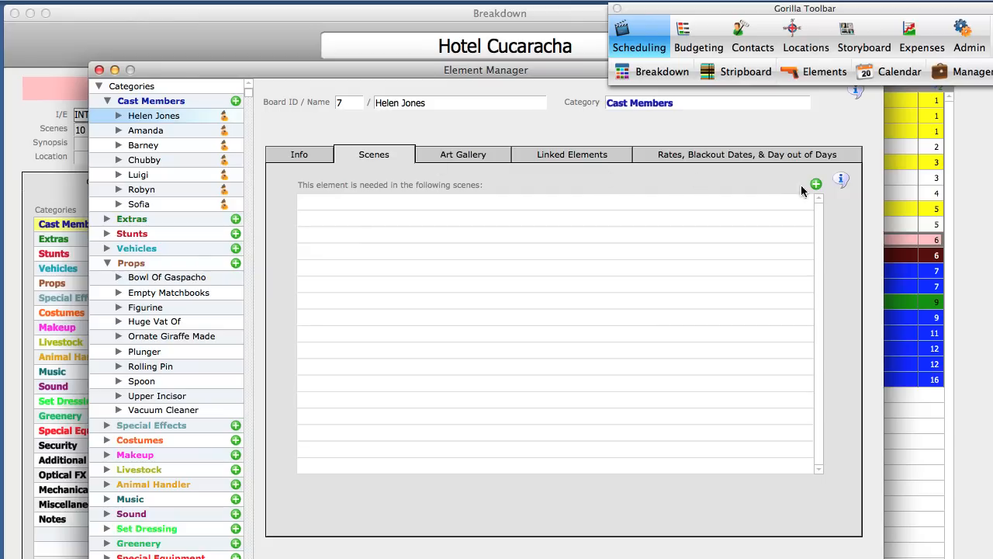
click(815, 184)
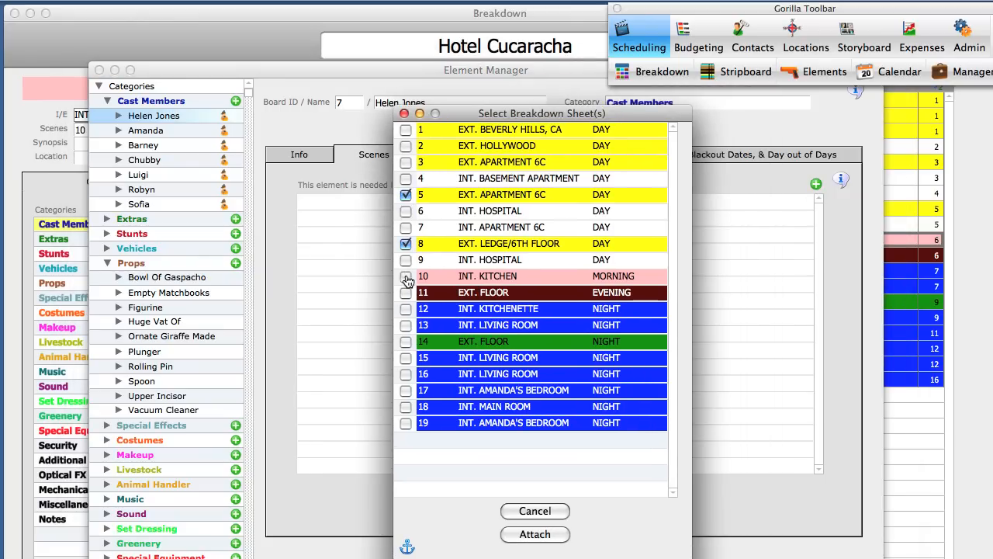
click(534, 533)
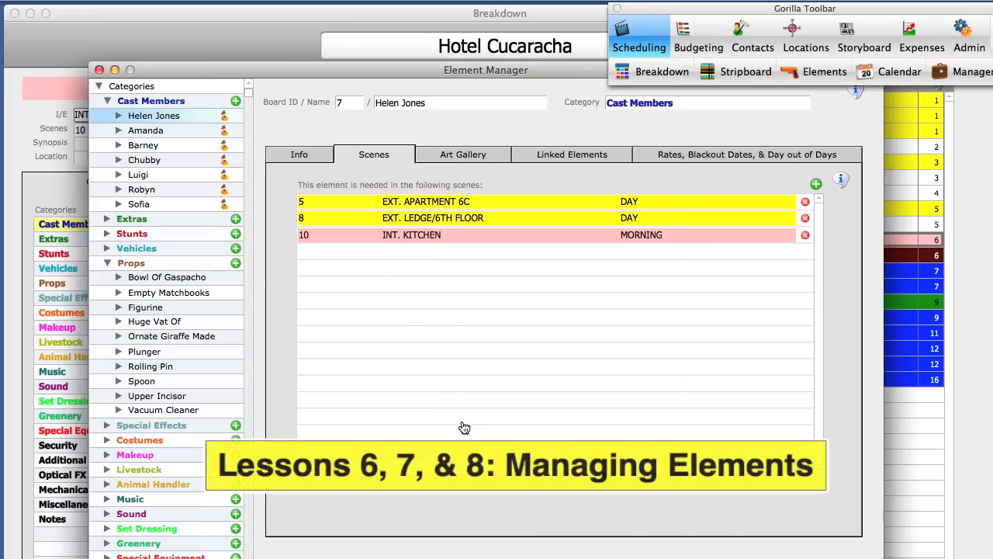
mouse_move(338, 258)
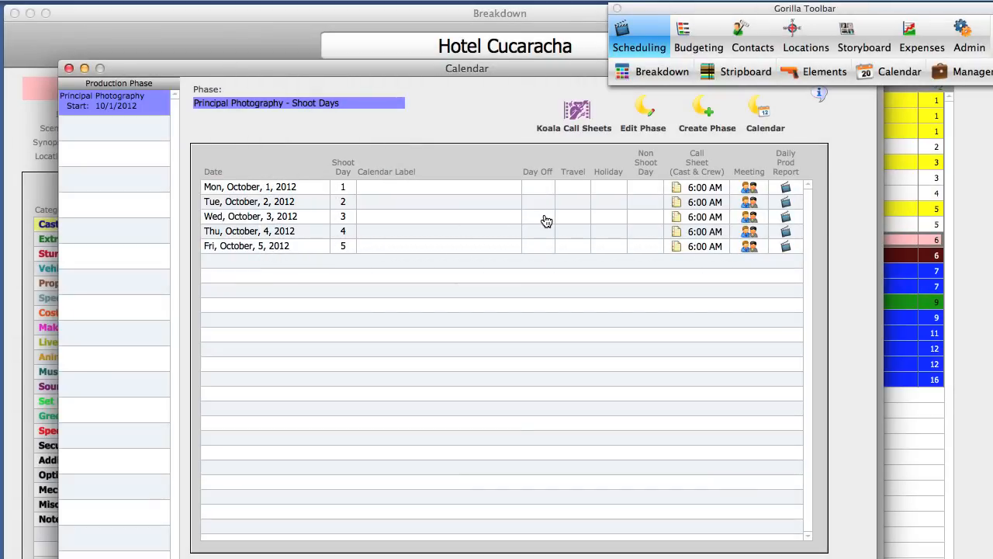
- Tick the Day Off column on the Wed, October 3, 2012 calendar row
click(538, 216)
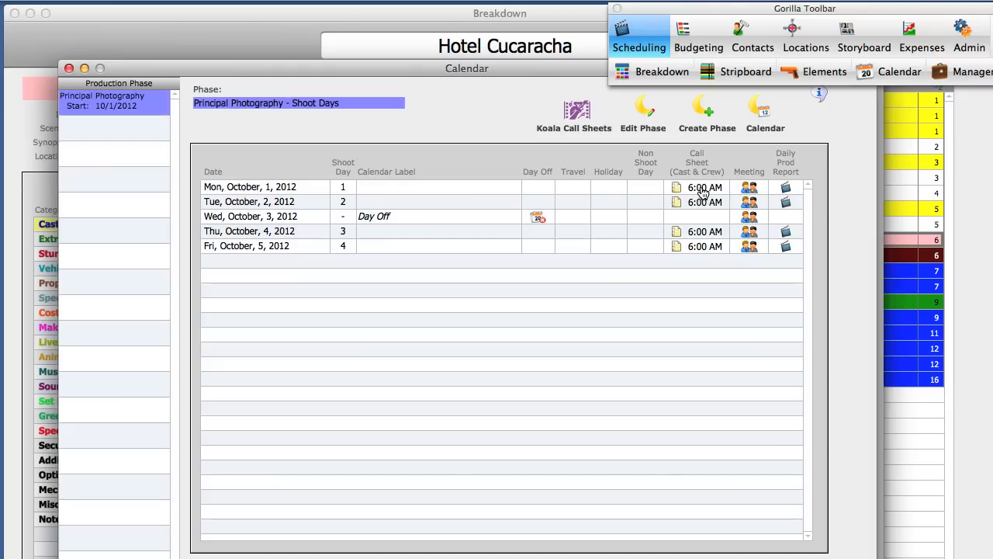
- Set the Director's call time to 7:00 AM on the October 1 call sheet
click(676, 187)
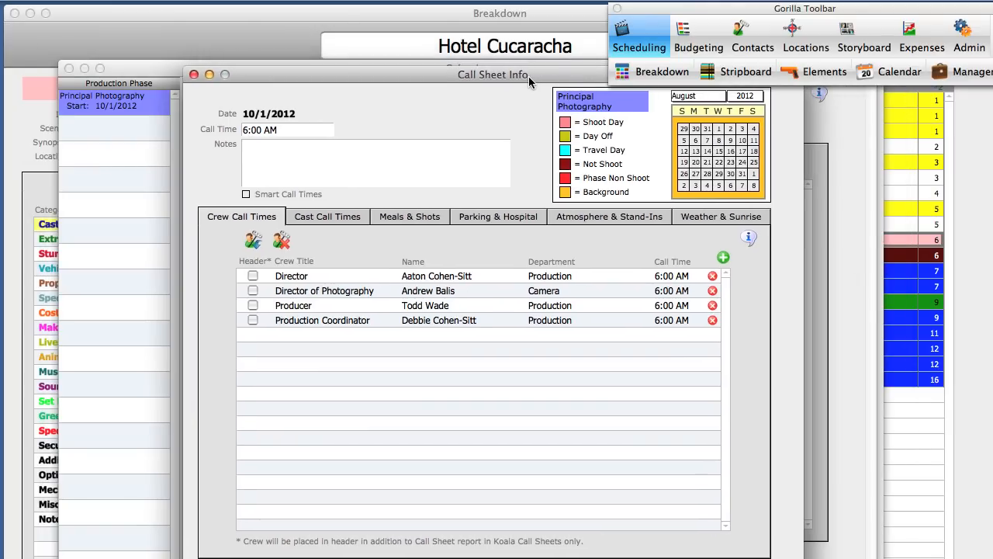
mouse_move(526, 312)
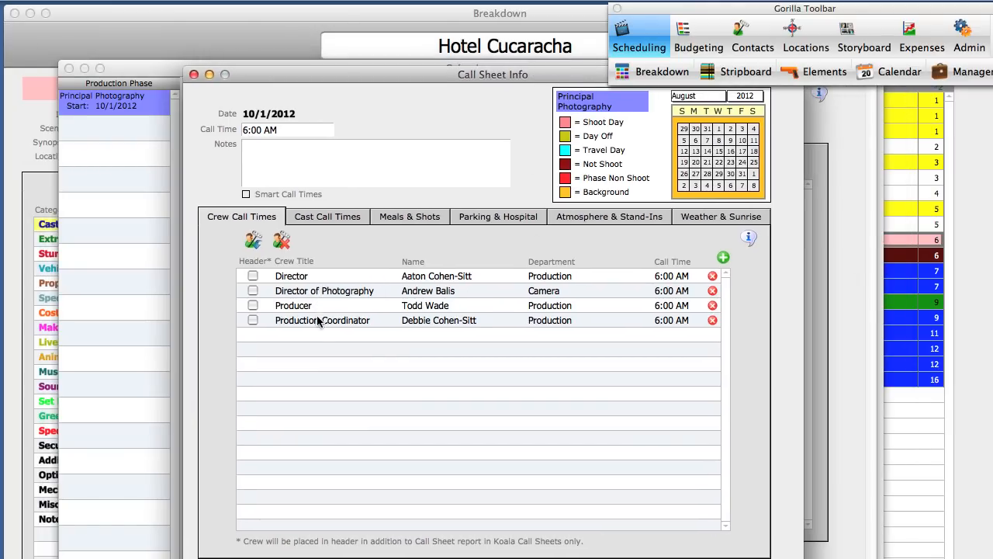
mouse_move(722, 262)
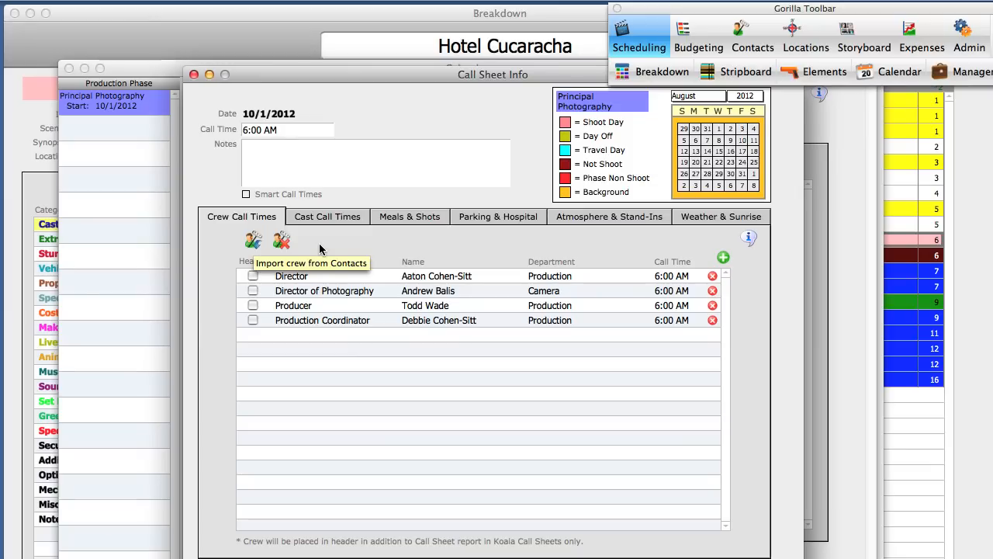
click(672, 276)
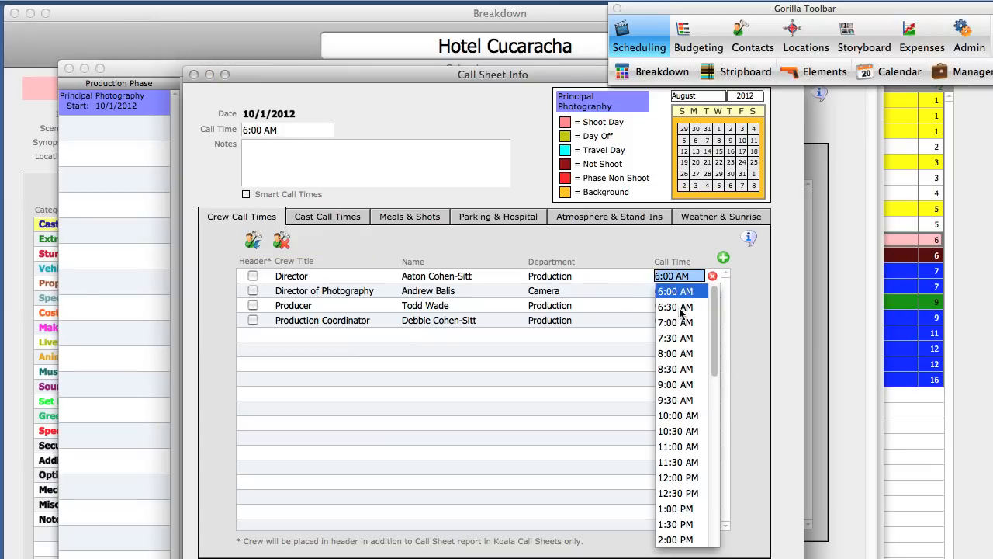
click(675, 323)
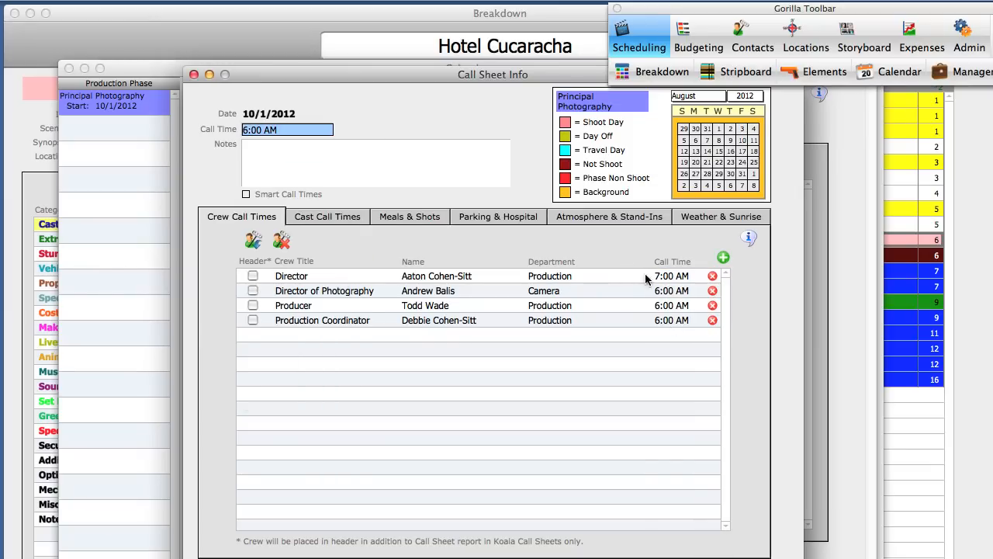
- Set the first shot time to 8:00 AM and close the call sheet
click(410, 216)
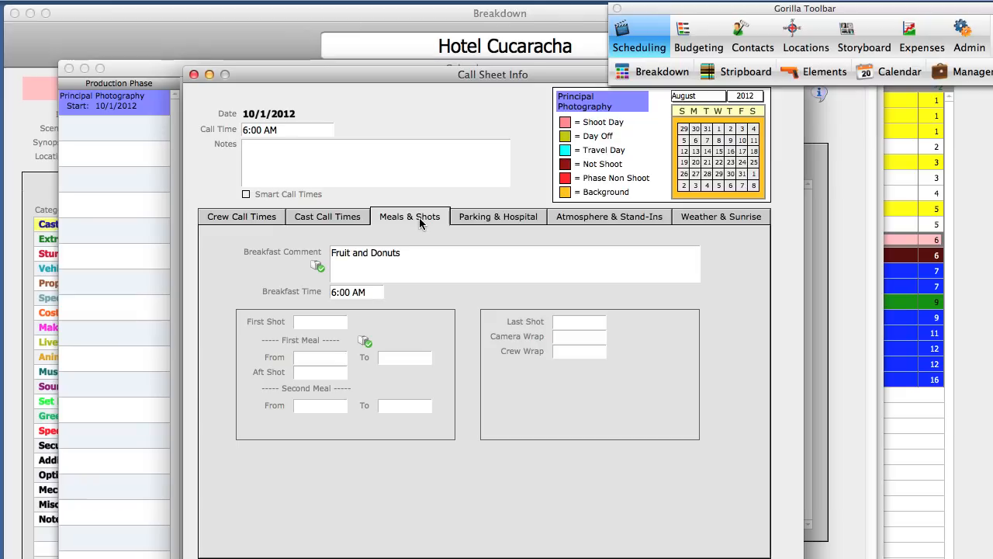
mouse_move(388, 280)
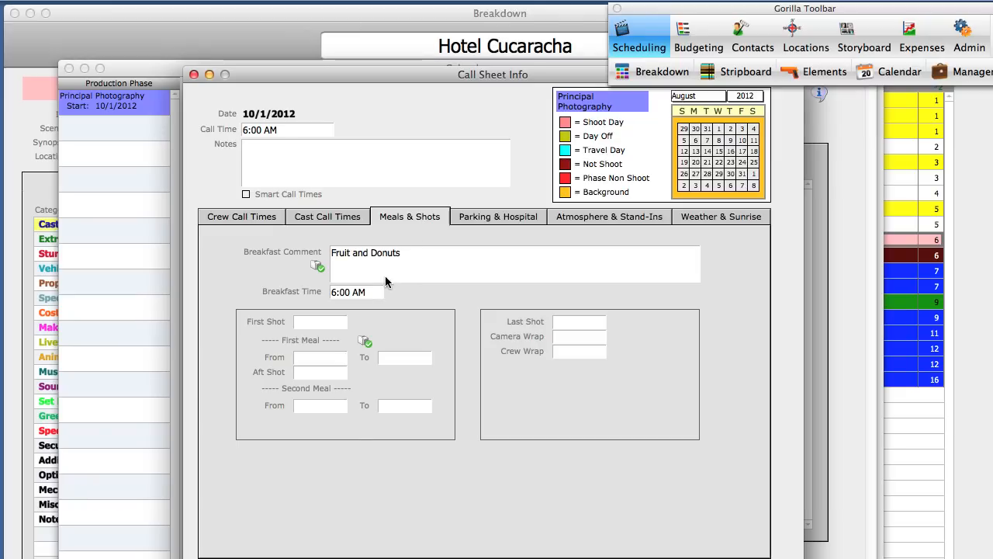
click(320, 321)
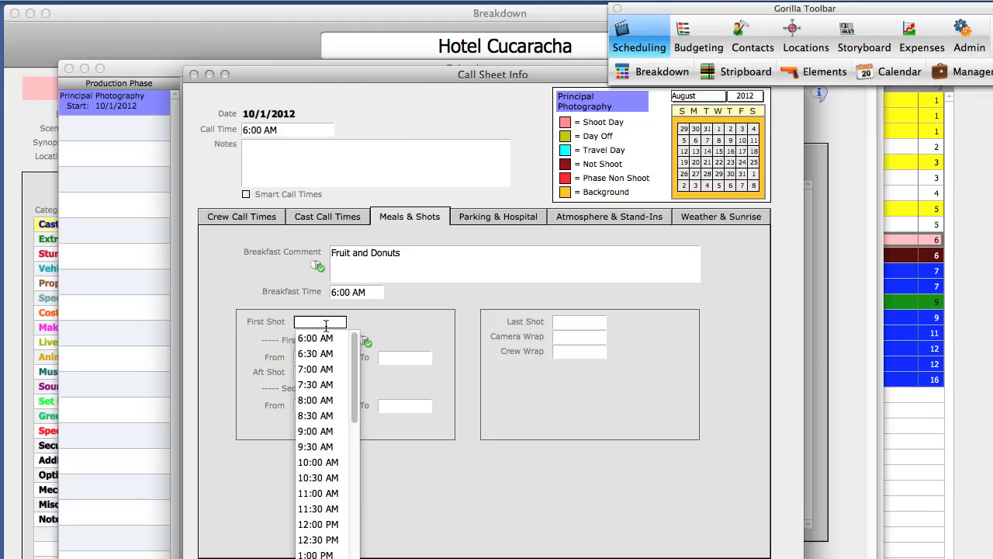
click(315, 400)
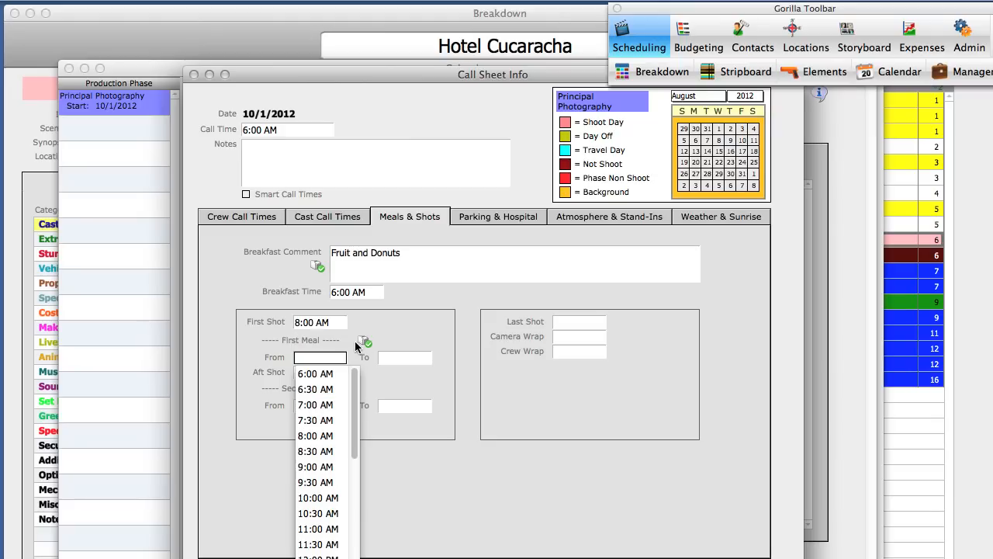
click(272, 421)
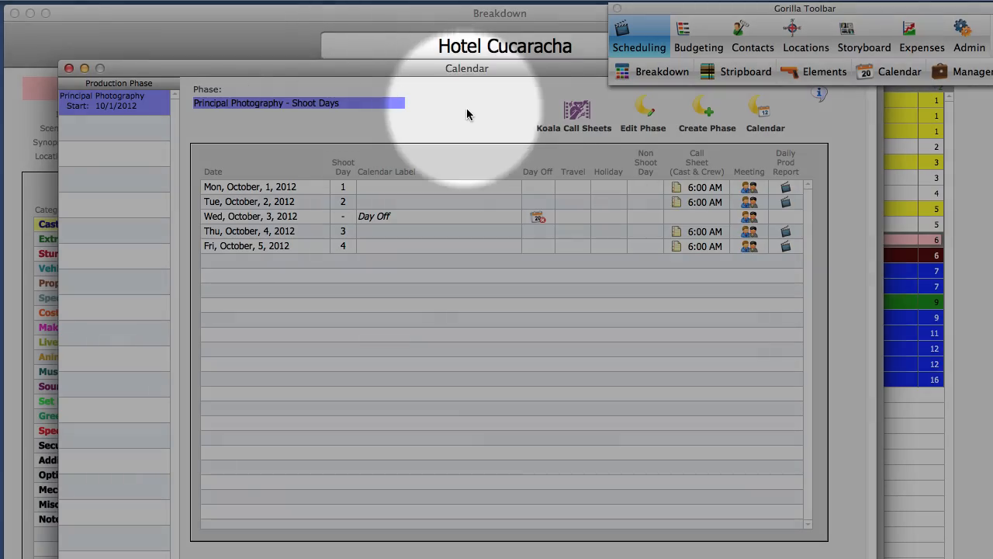
- Change the Principal Photography phase End Date to 10/6/2012
click(643, 113)
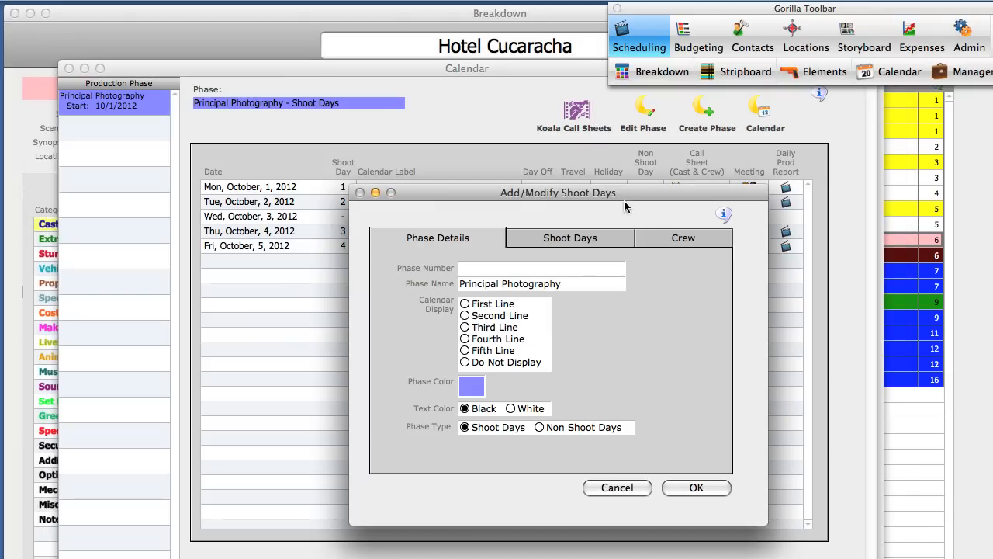
click(569, 237)
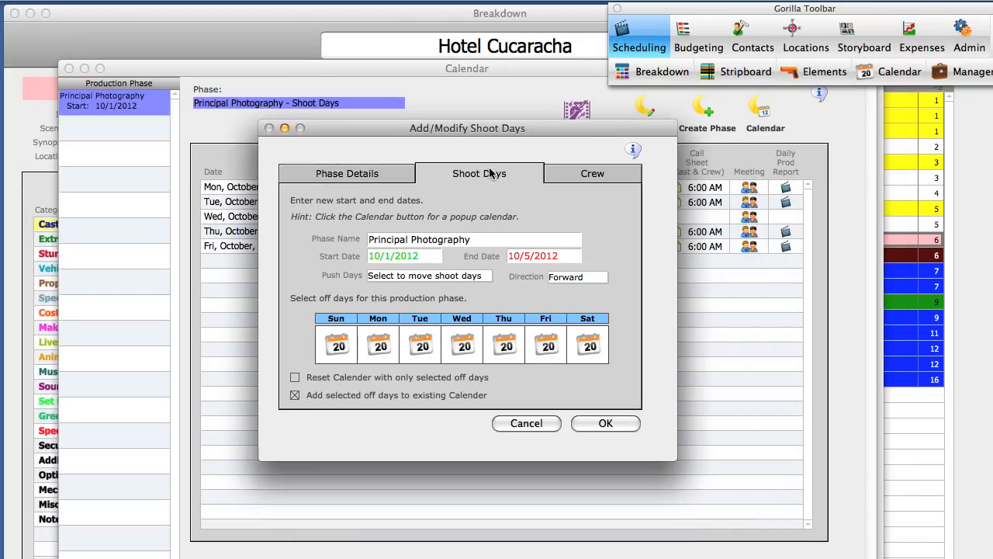
click(574, 256)
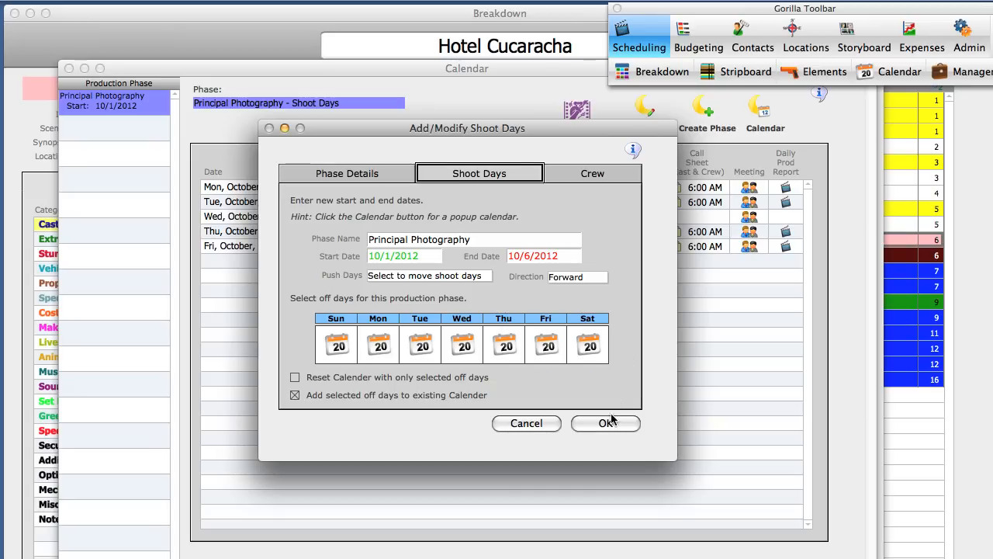
click(605, 422)
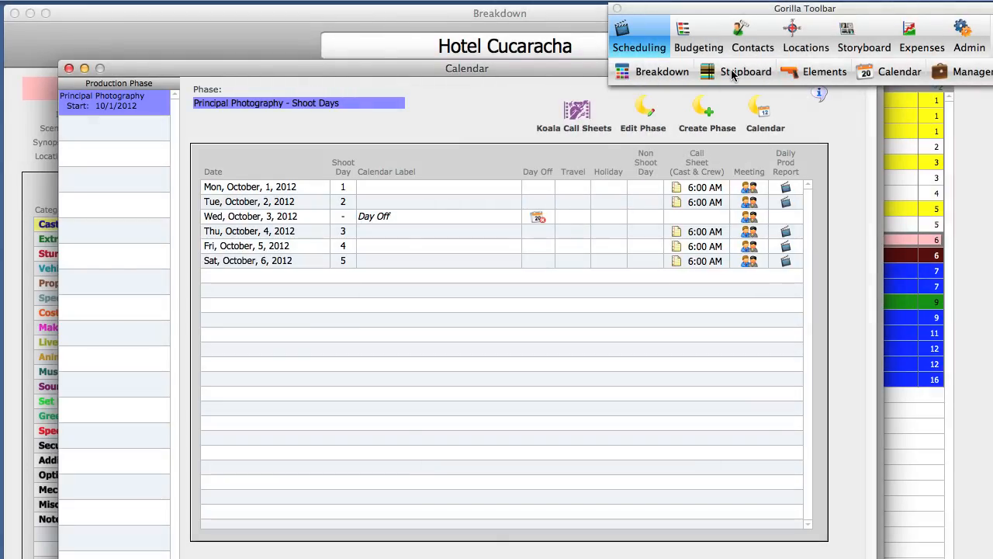
- Add a 'New Banner' strip below the Hospital scene 9 strip on the stripboard
click(745, 71)
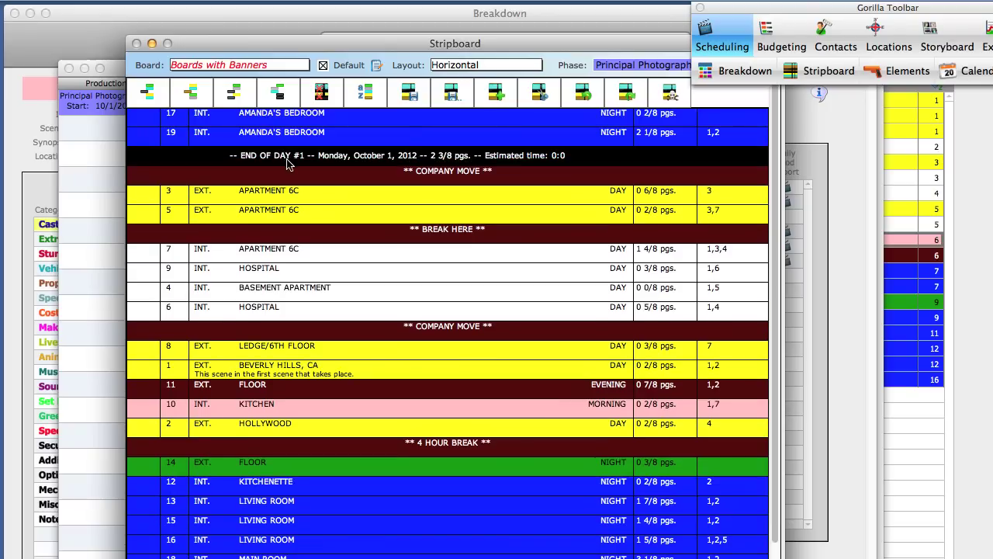
mouse_move(187, 141)
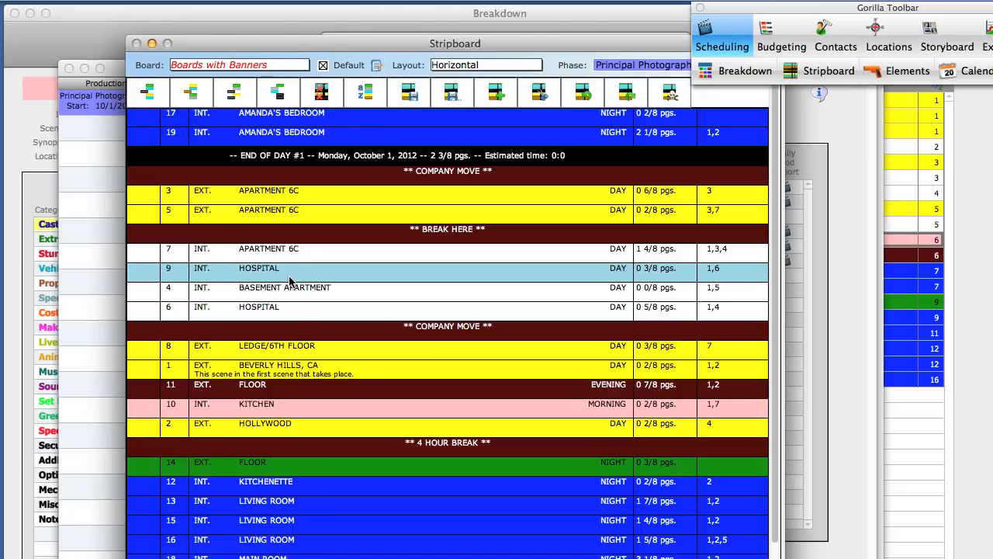
click(284, 287)
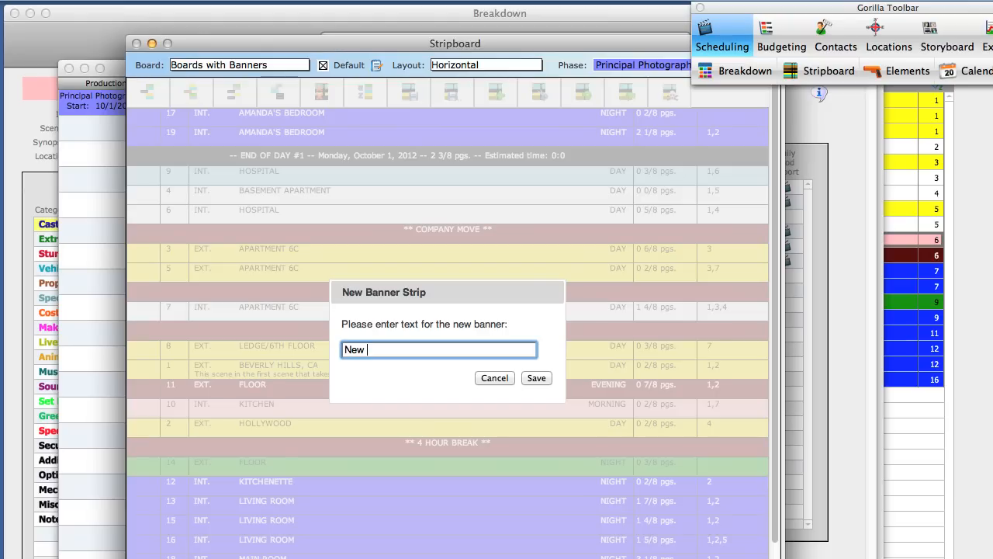
text(Banner)
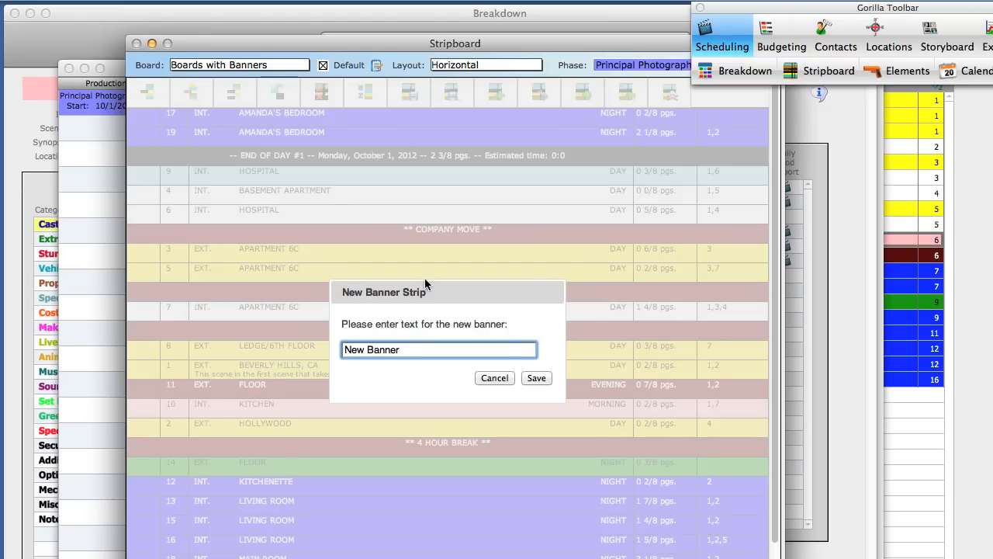
click(536, 378)
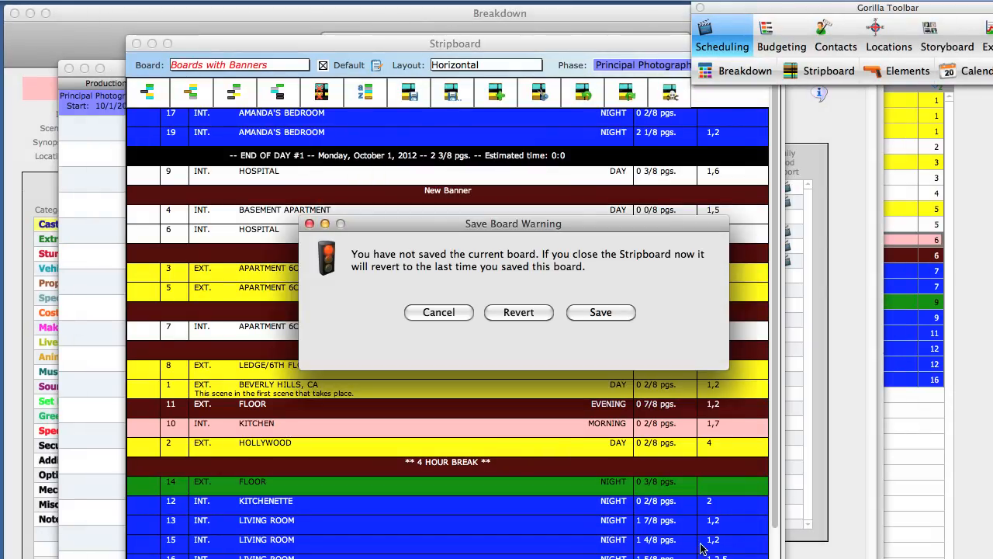
- Save the board changes and view the October 1 call sheet
click(601, 312)
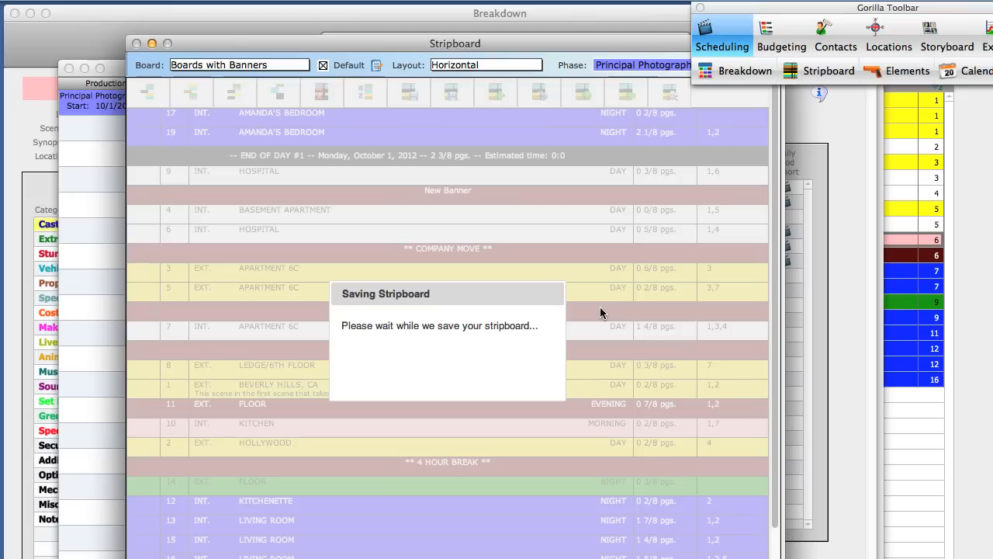
mouse_move(475, 373)
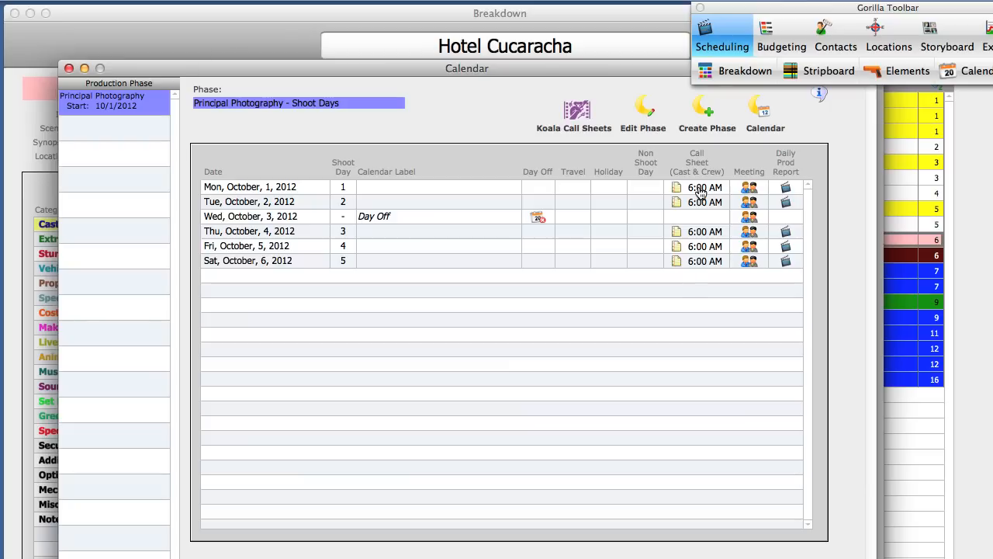
click(676, 186)
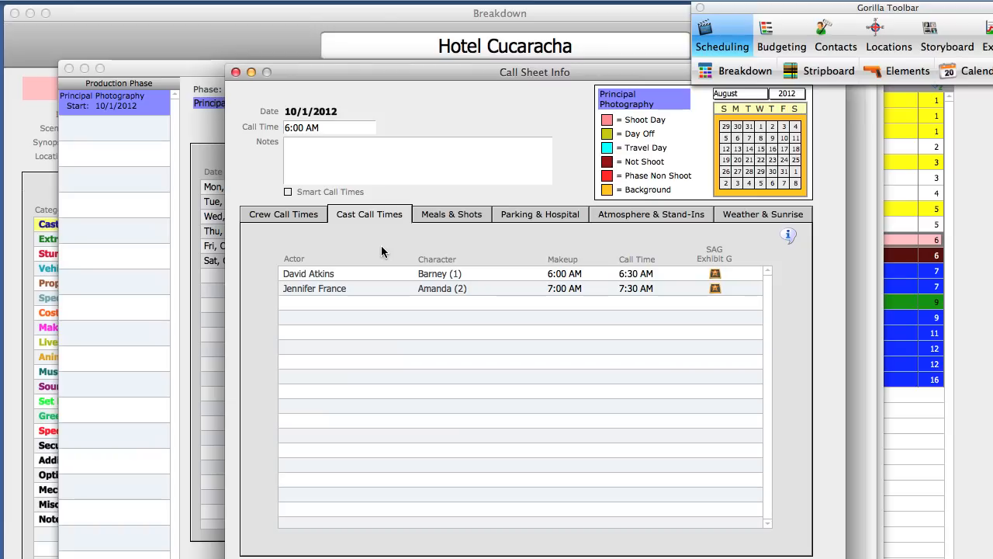
mouse_move(332, 78)
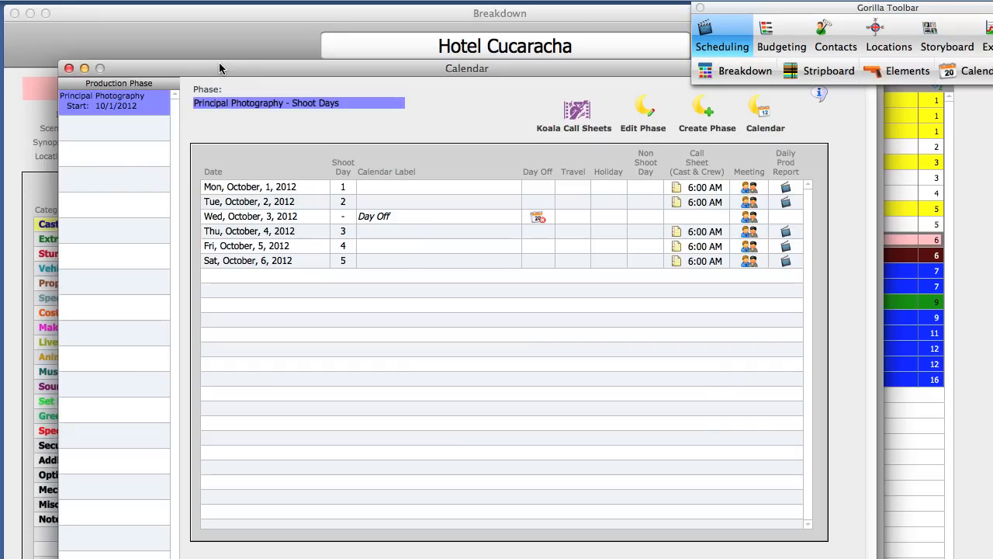
mouse_move(437, 202)
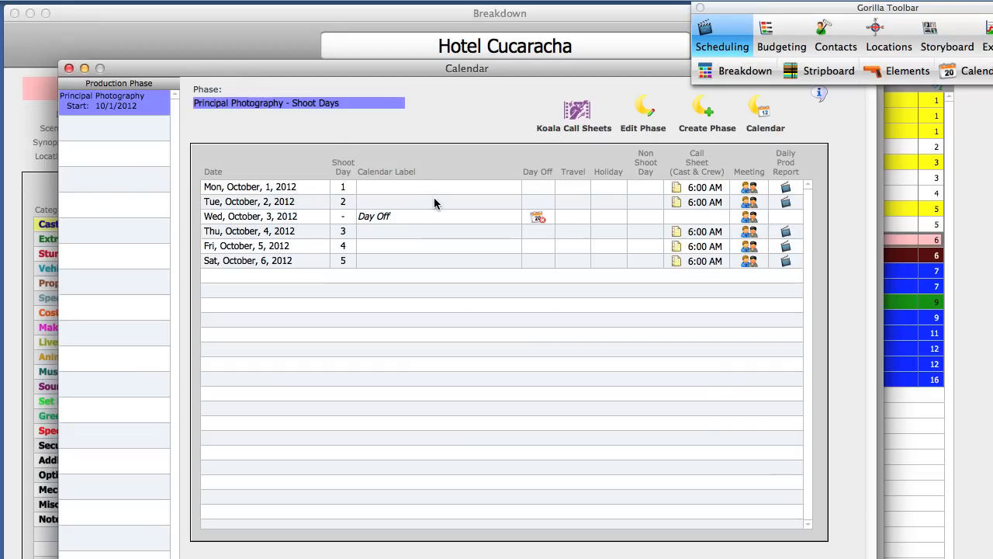
click(829, 71)
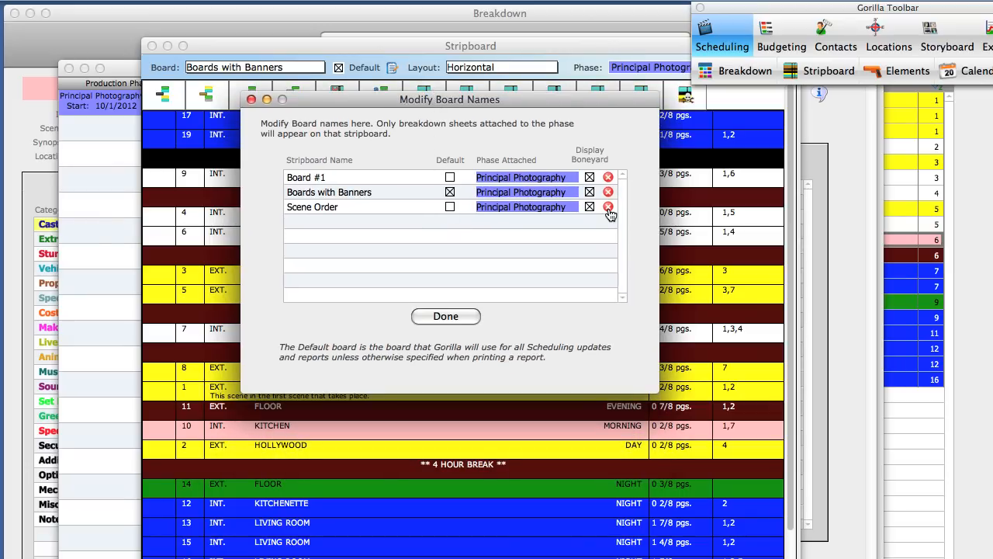
- Create stripboard 'Board #3' attached to the Principal Photography phase
click(446, 315)
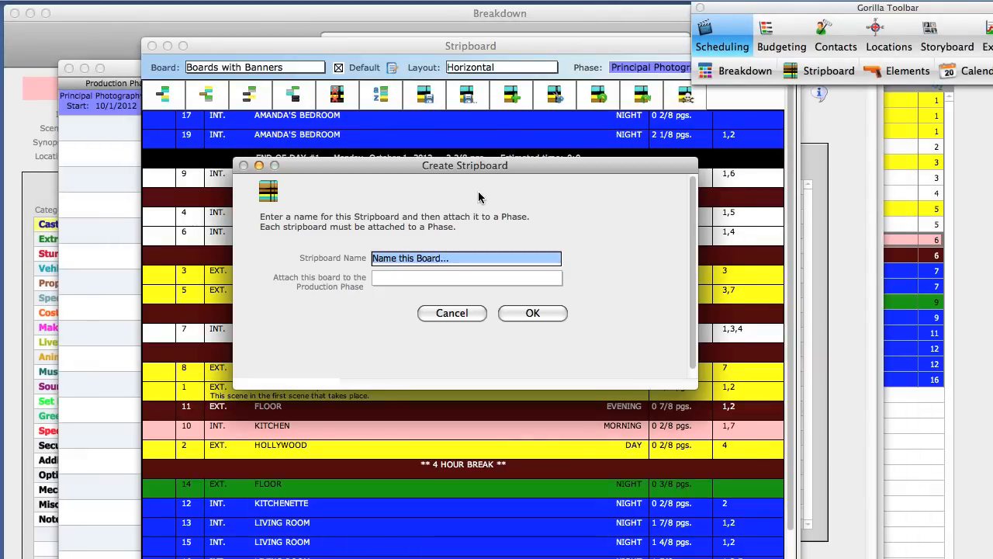
text(Board #3)
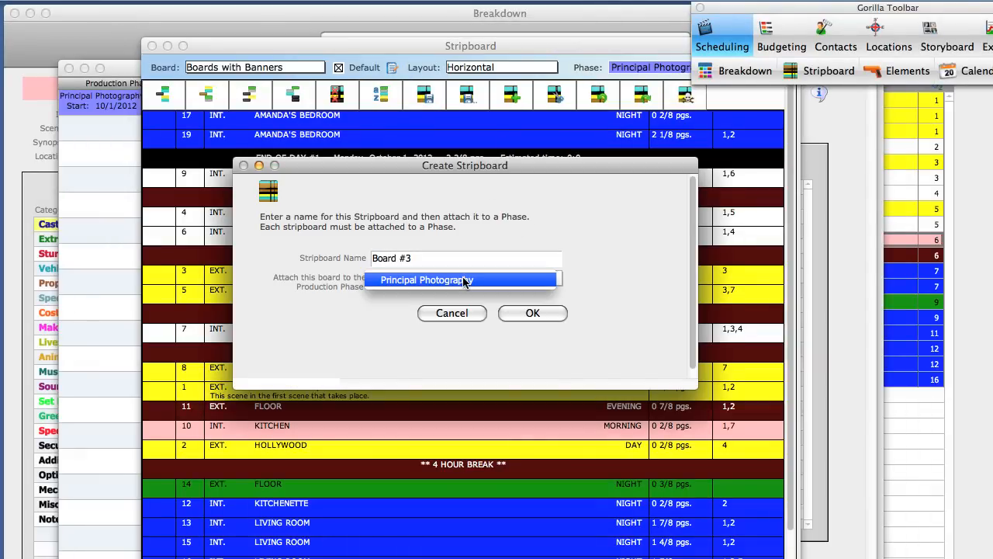
click(532, 313)
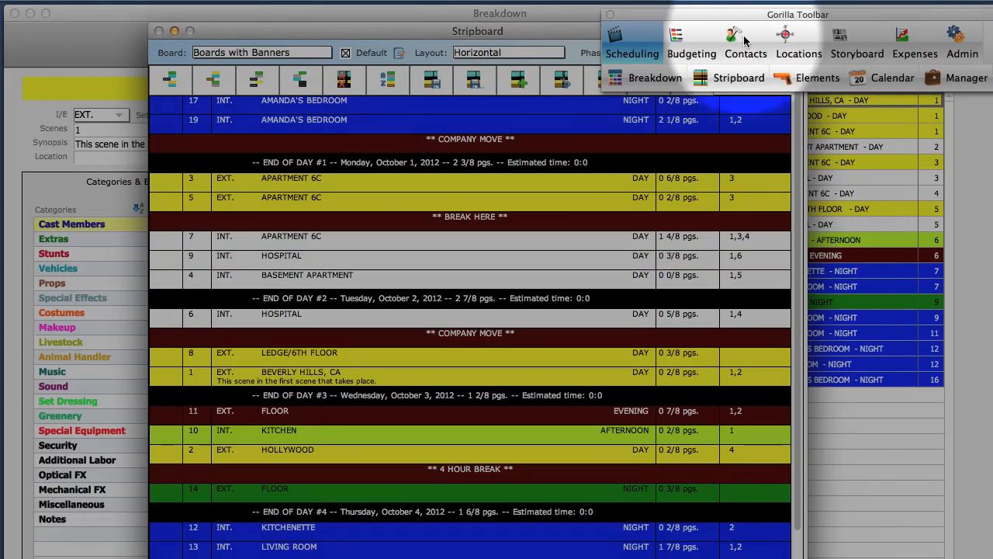
- Open Contacts and step through records to Jennifer France, cast as Amanda
click(746, 39)
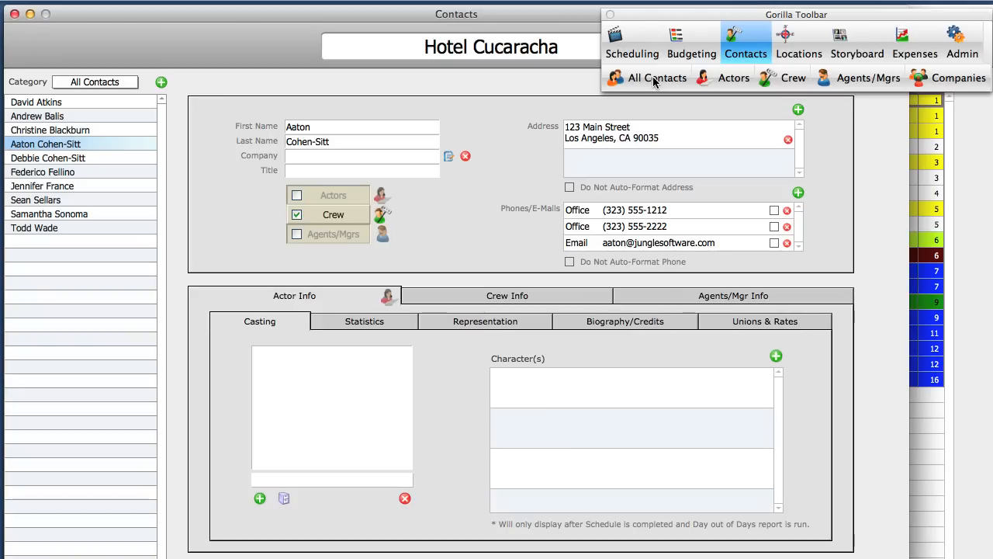
mouse_move(659, 81)
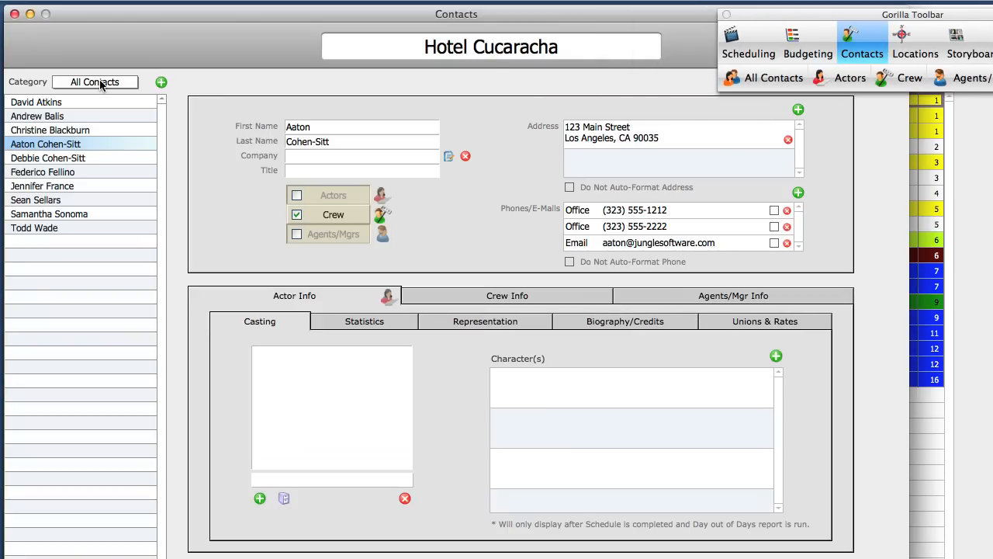
click(36, 102)
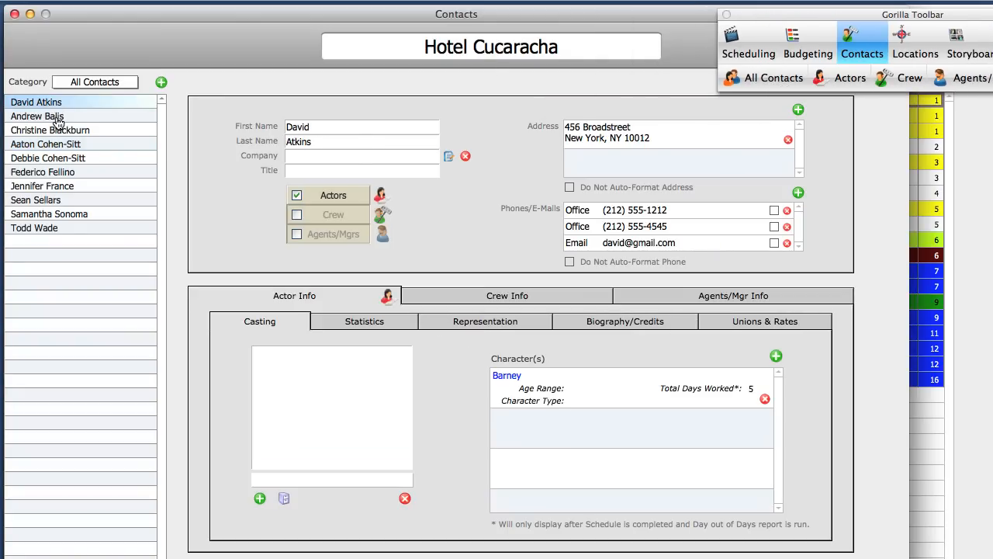
click(50, 129)
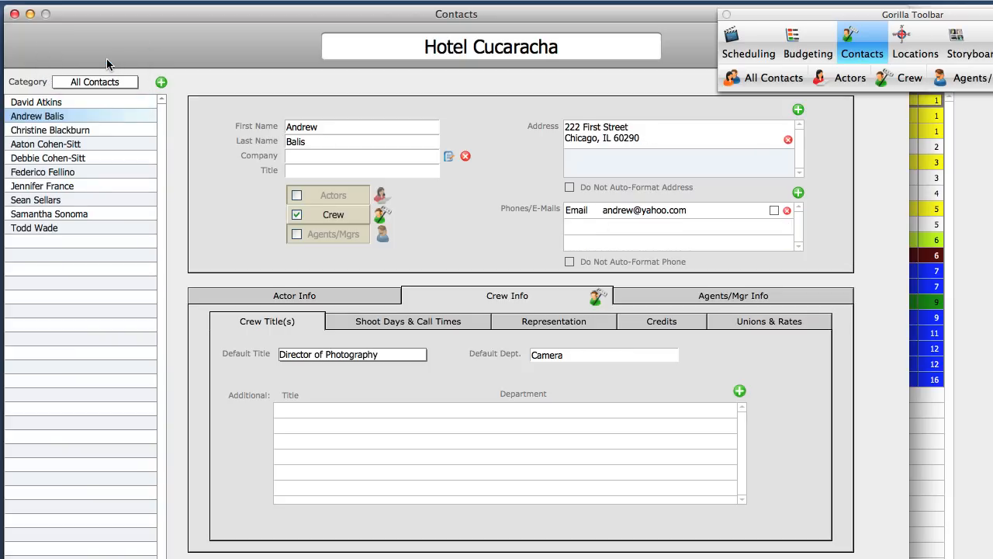
click(42, 185)
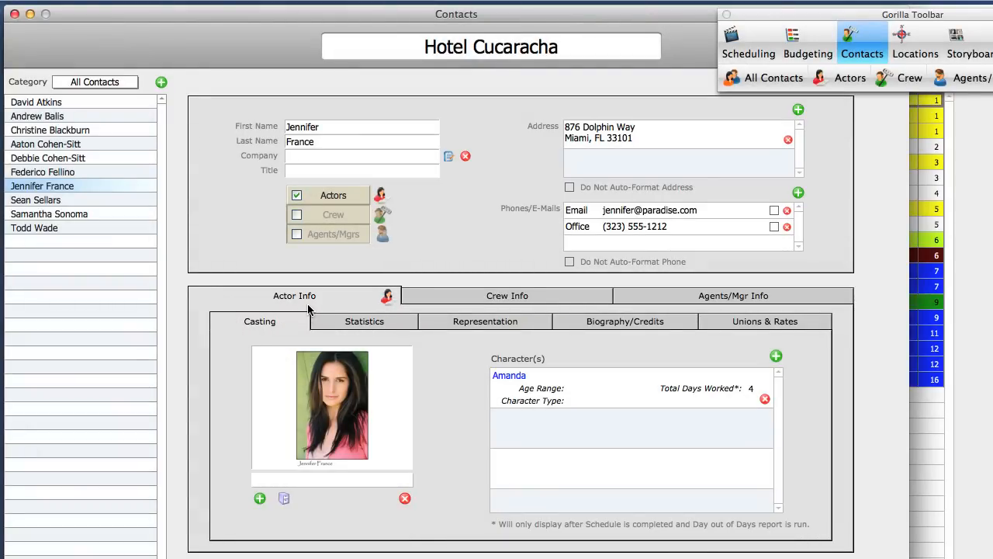
mouse_move(258, 502)
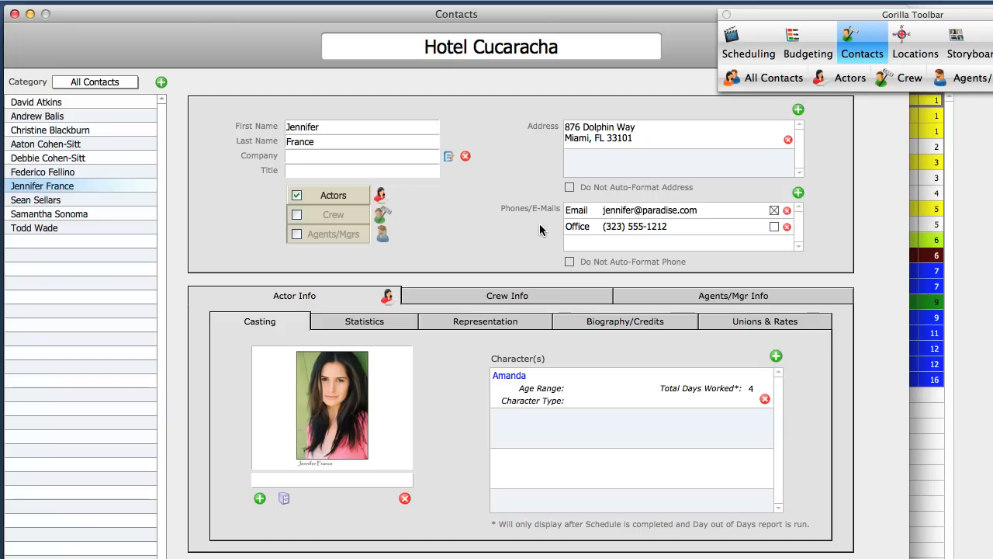
mouse_move(490, 227)
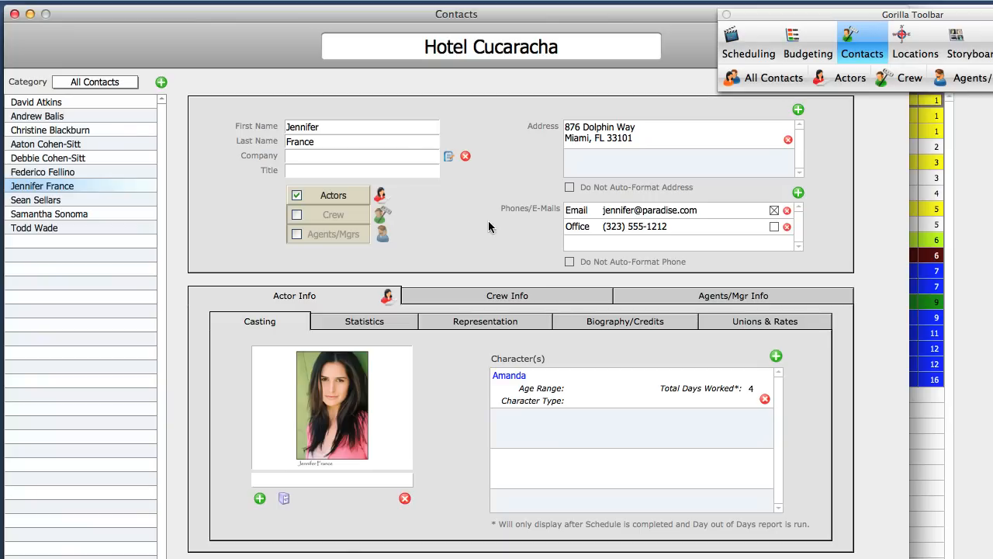
click(46, 144)
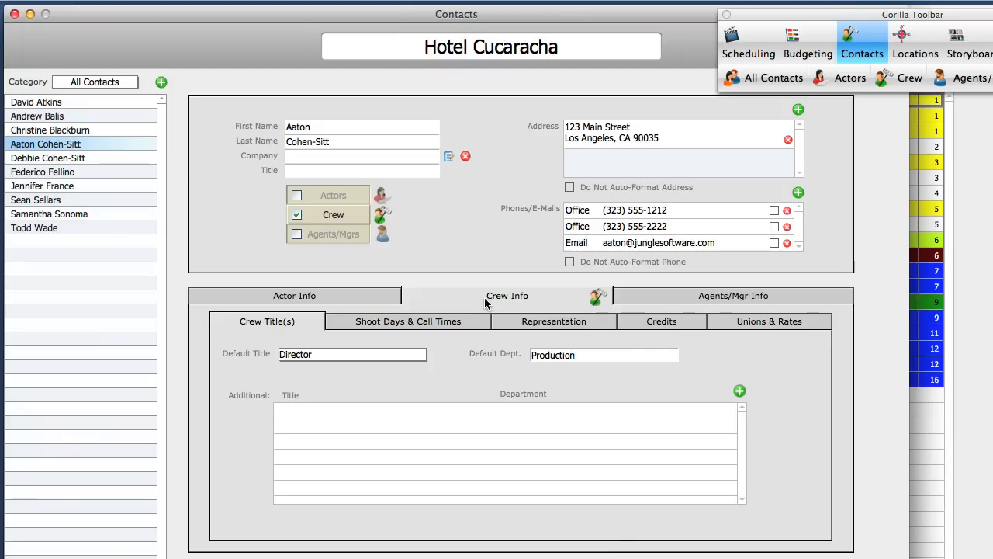
click(352, 354)
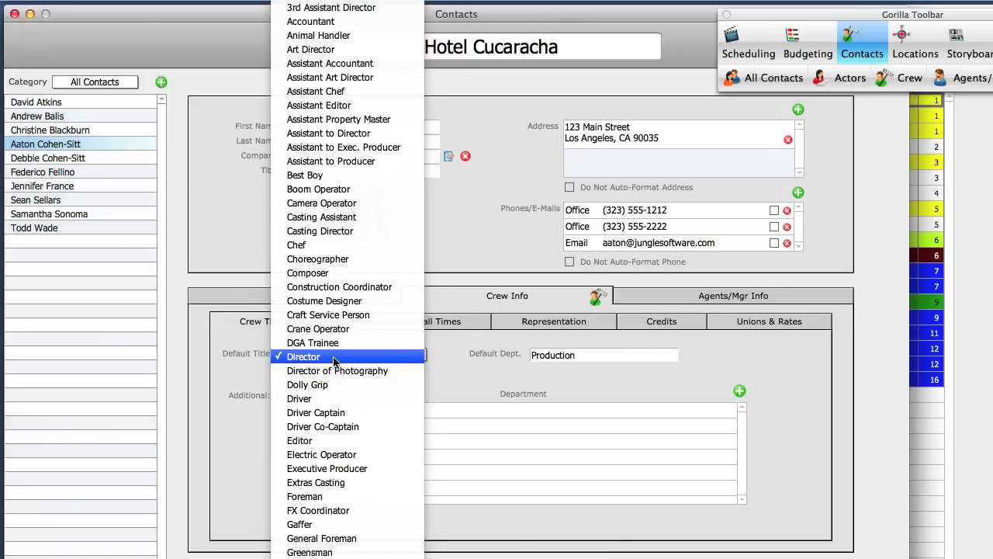
click(302, 356)
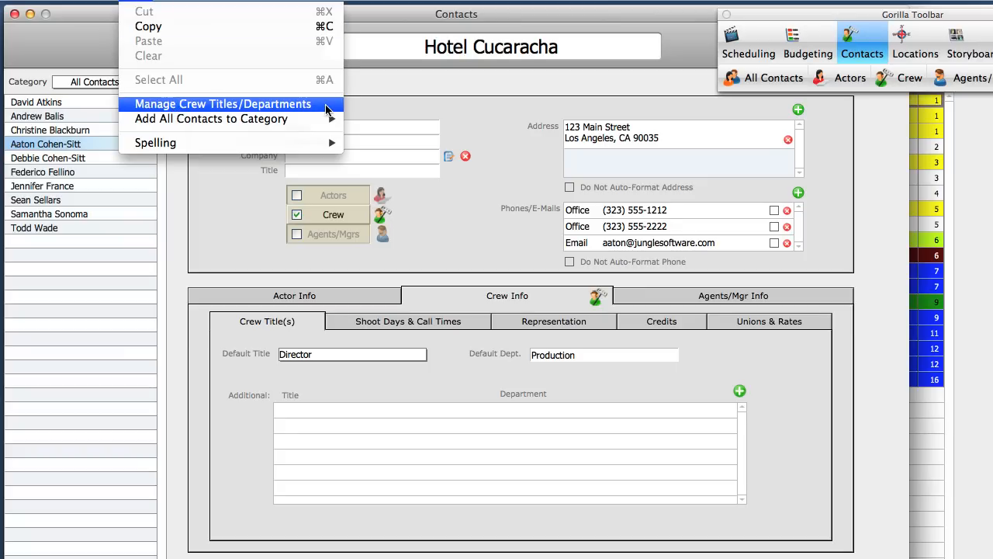
- In Manage Crew Titles/Departments, view Electric's titles and keep Standard sort order
click(223, 104)
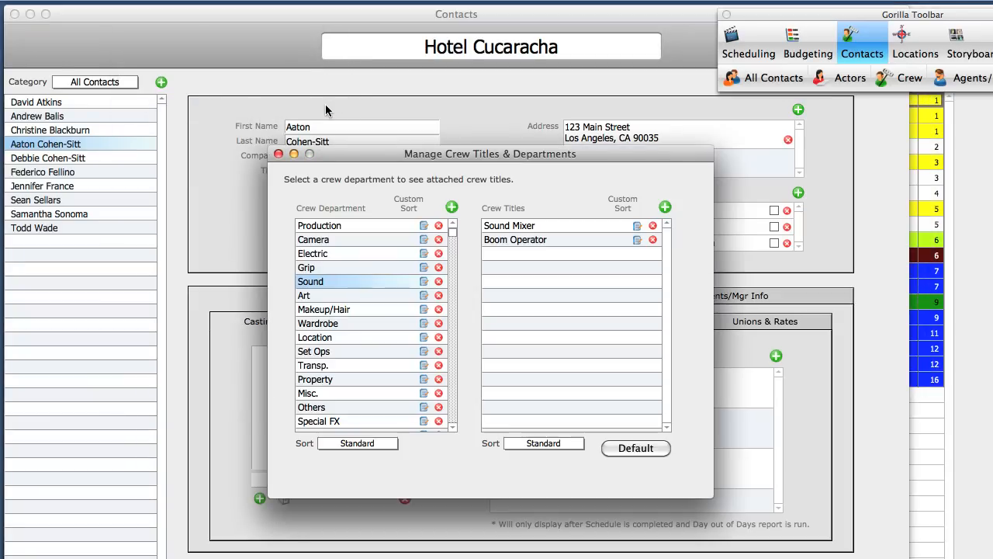
click(319, 225)
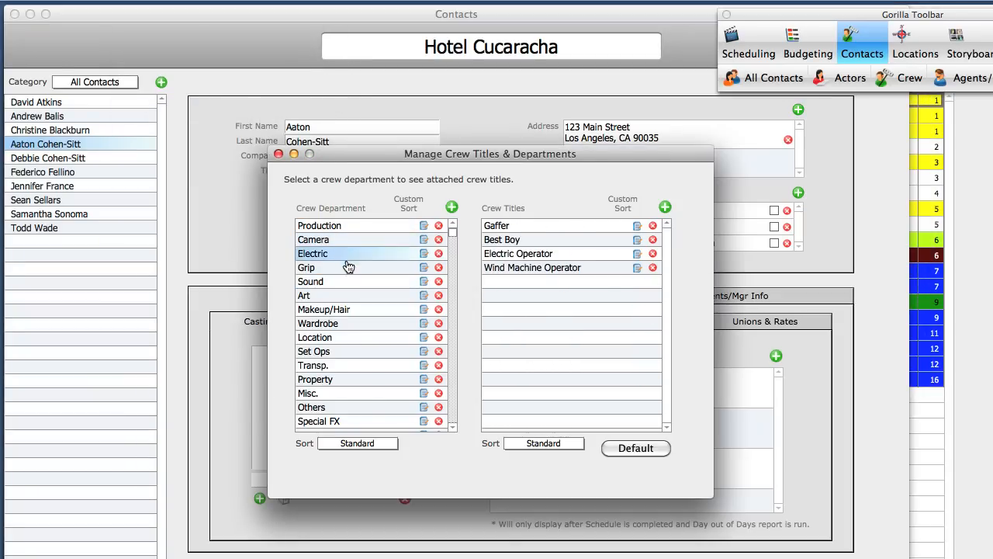
click(357, 443)
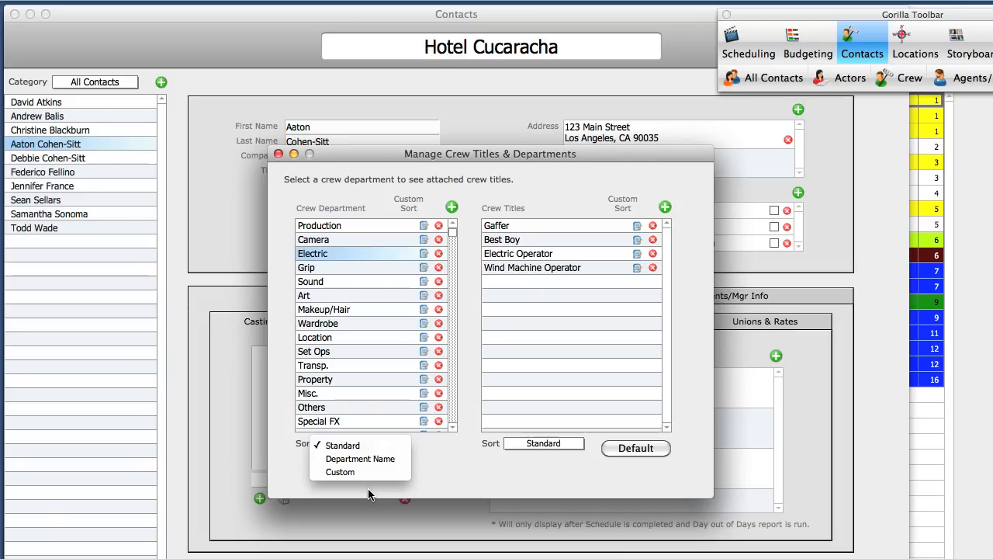
click(342, 445)
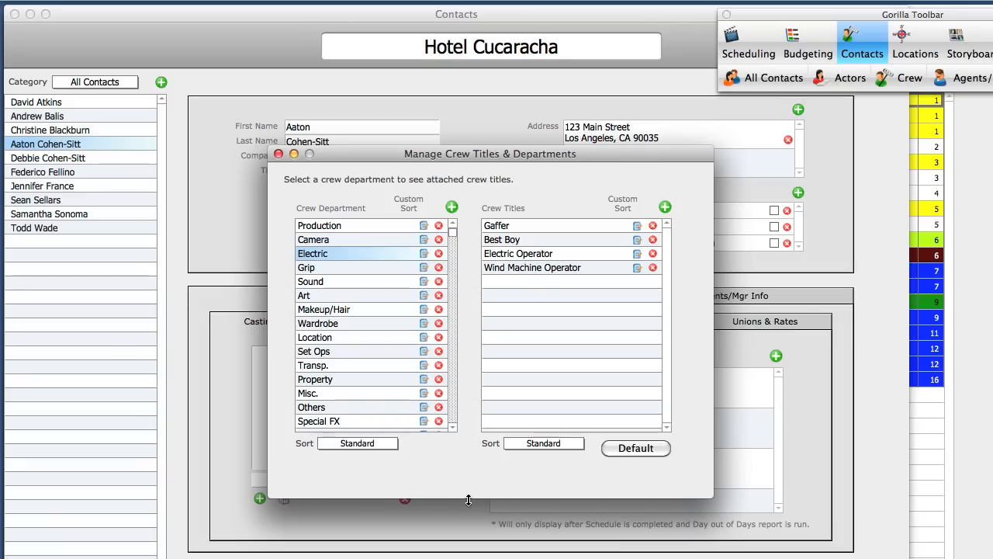
mouse_move(280, 154)
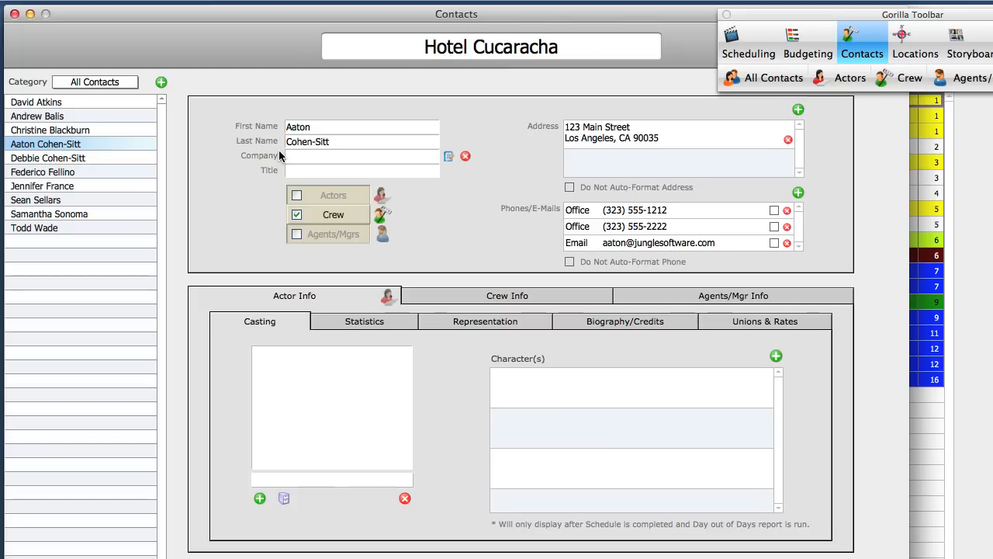
mouse_move(394, 308)
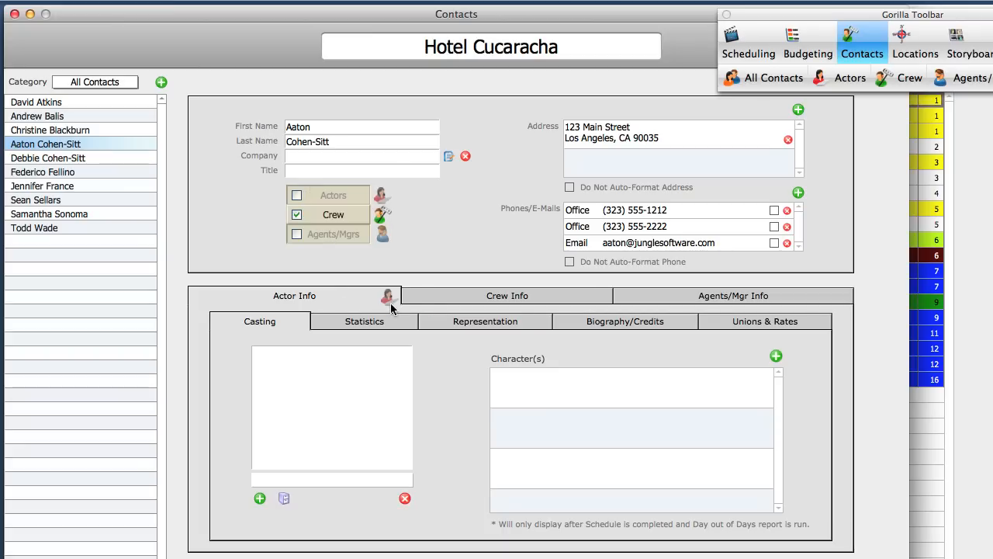
click(506, 295)
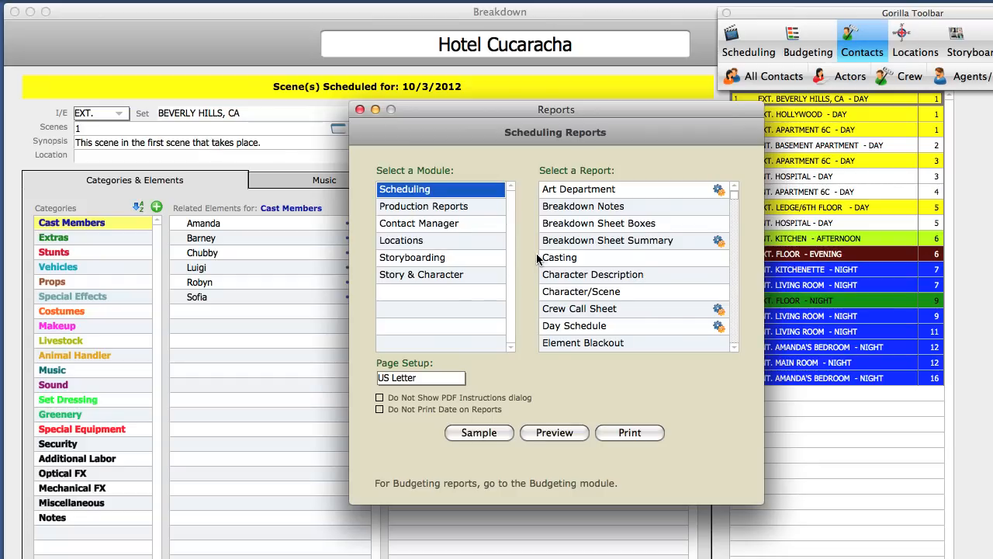
- Preview Art Department, Breakdown Sheet Boxes, Cast Call Times and Daily Production Report reports
click(578, 189)
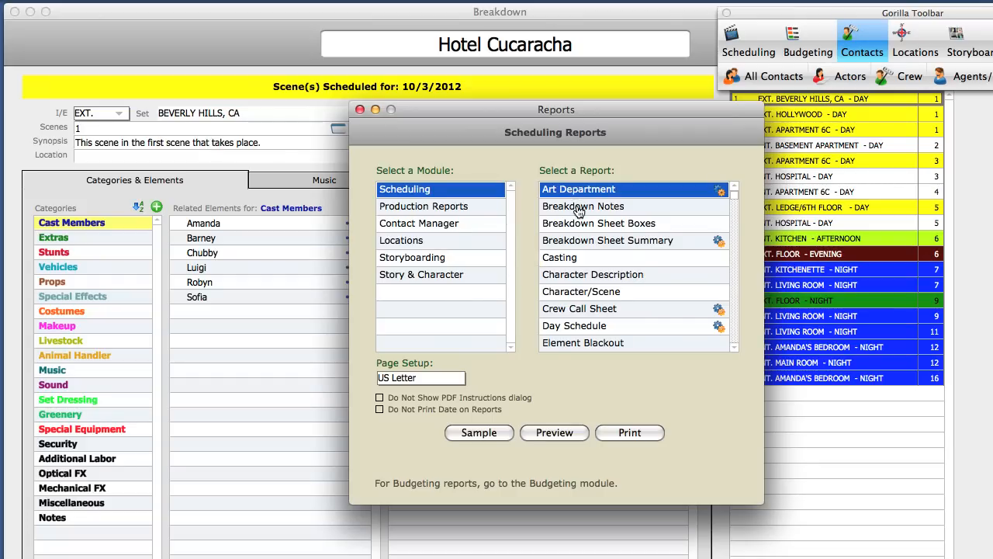
click(598, 223)
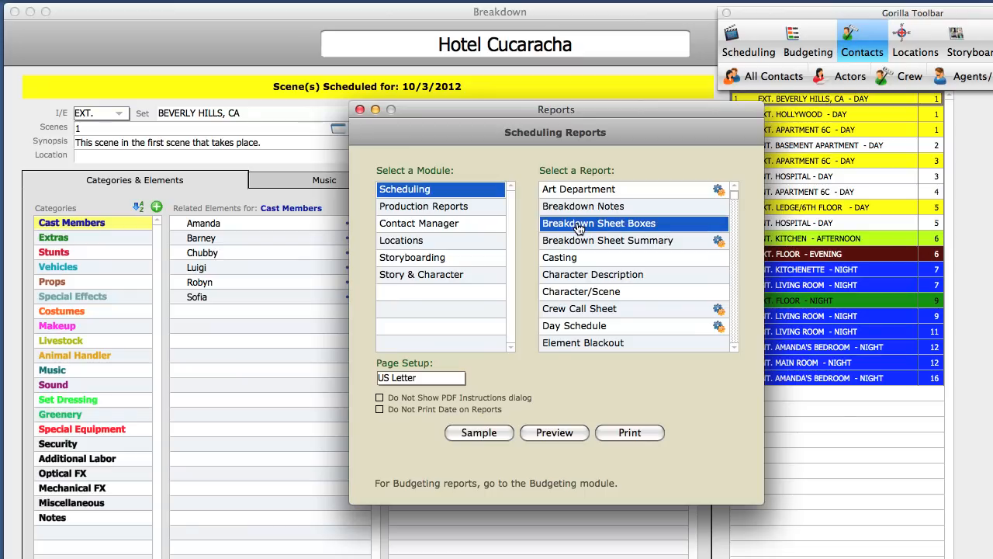
click(424, 206)
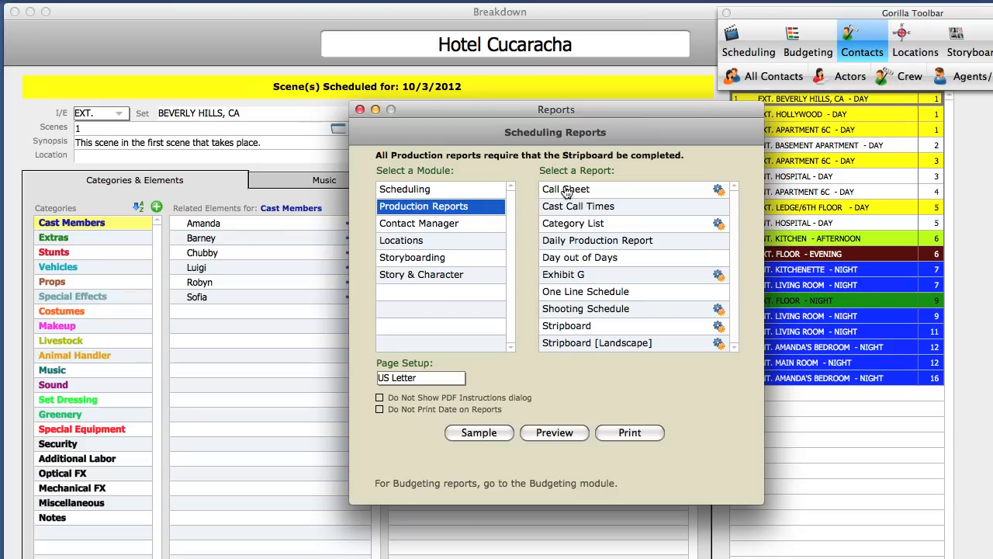
click(578, 206)
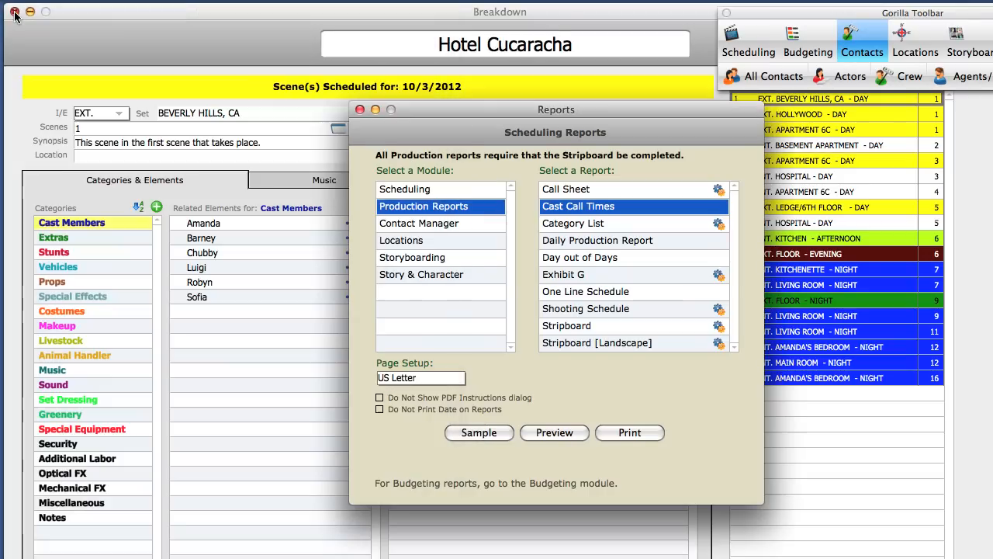
click(597, 240)
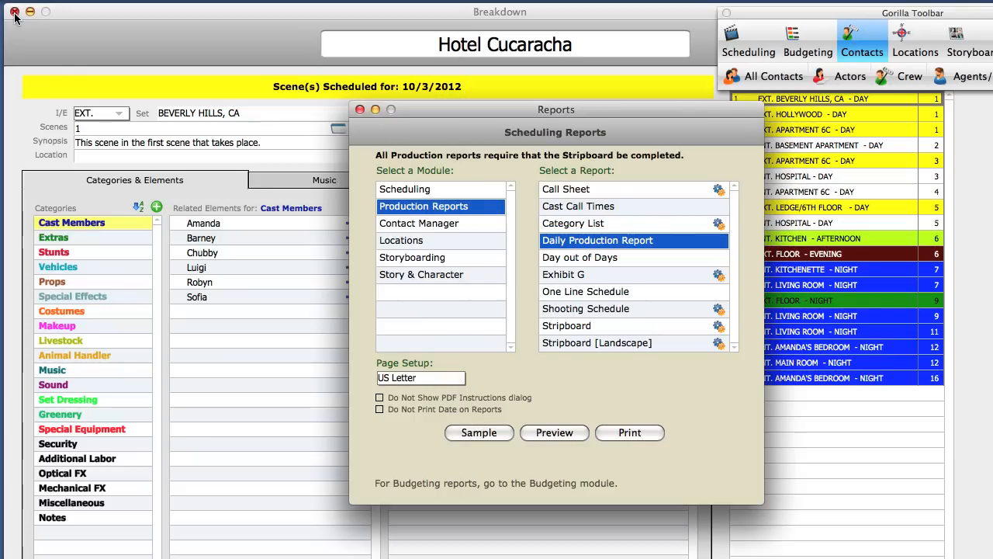
- Return to Scheduling, choose Breakdown Sheet Summary and open its print options
click(404, 188)
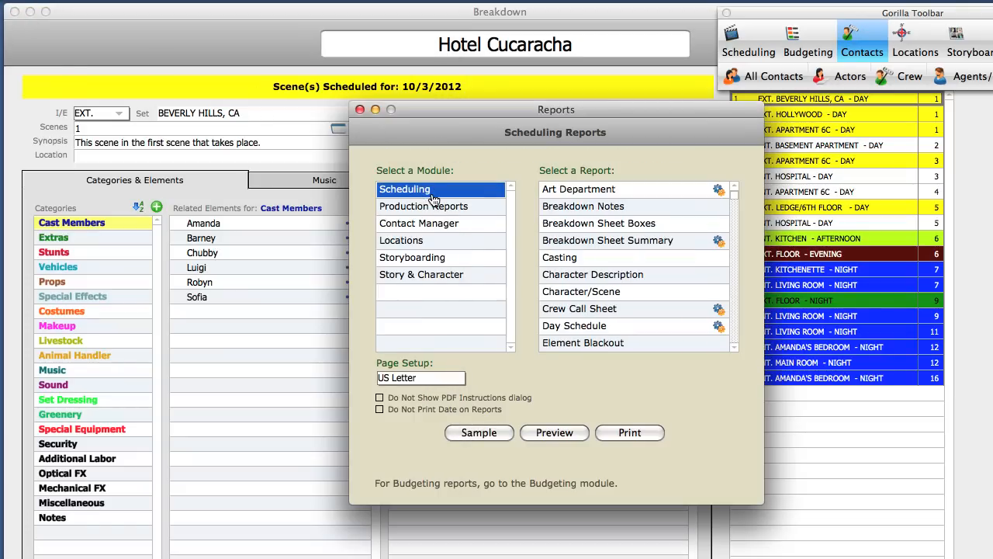
click(608, 240)
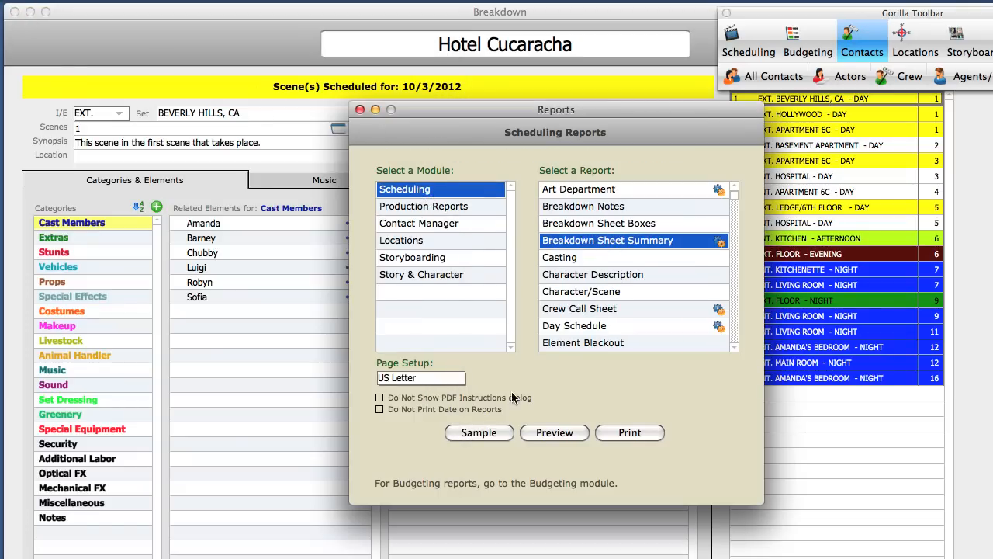
click(479, 432)
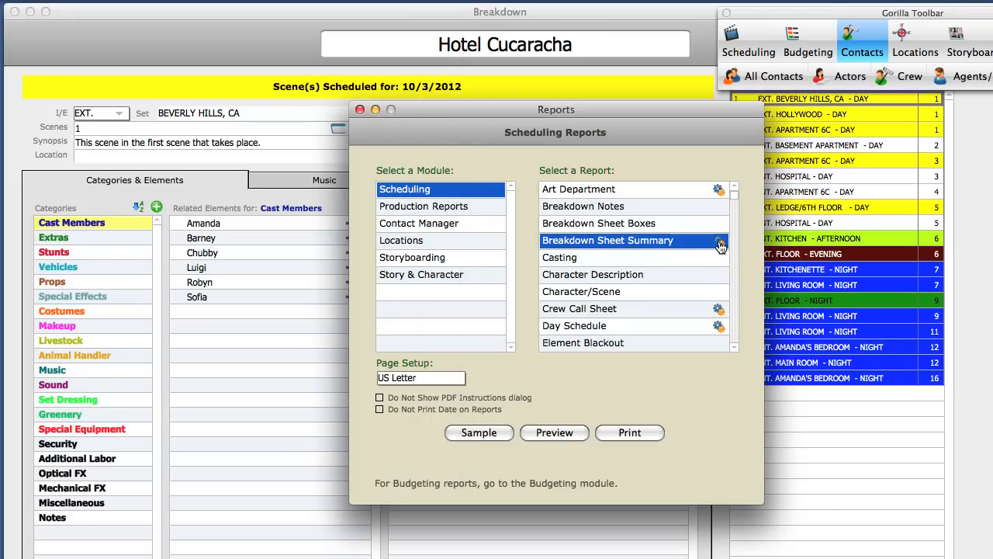
mouse_move(516, 209)
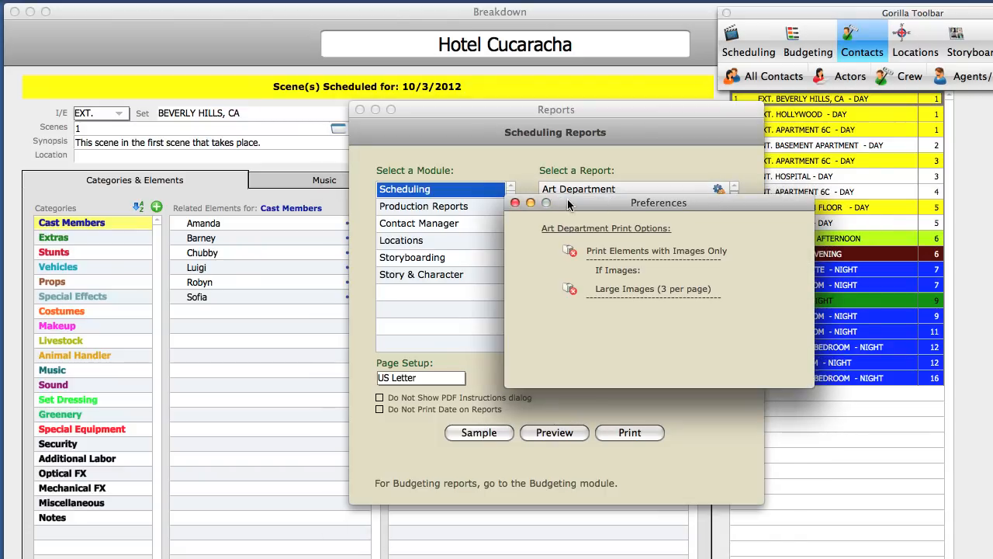
- Close the Art Department print options and review the Call Sheet print options
click(423, 206)
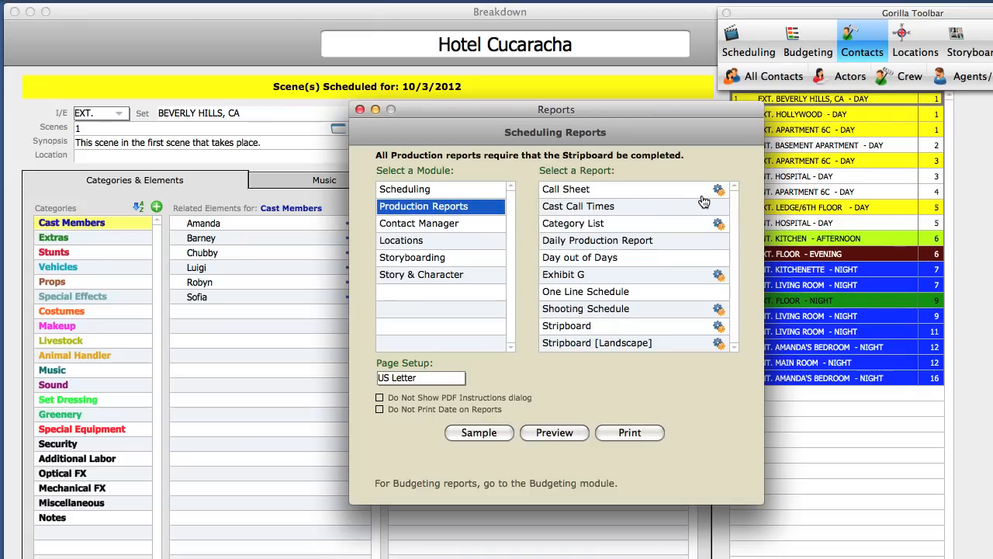
click(715, 190)
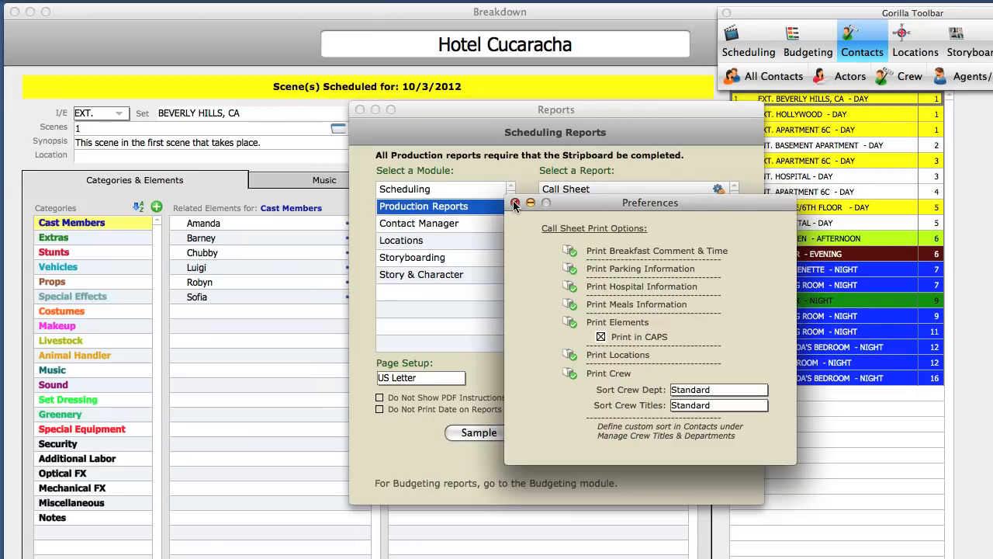
click(516, 202)
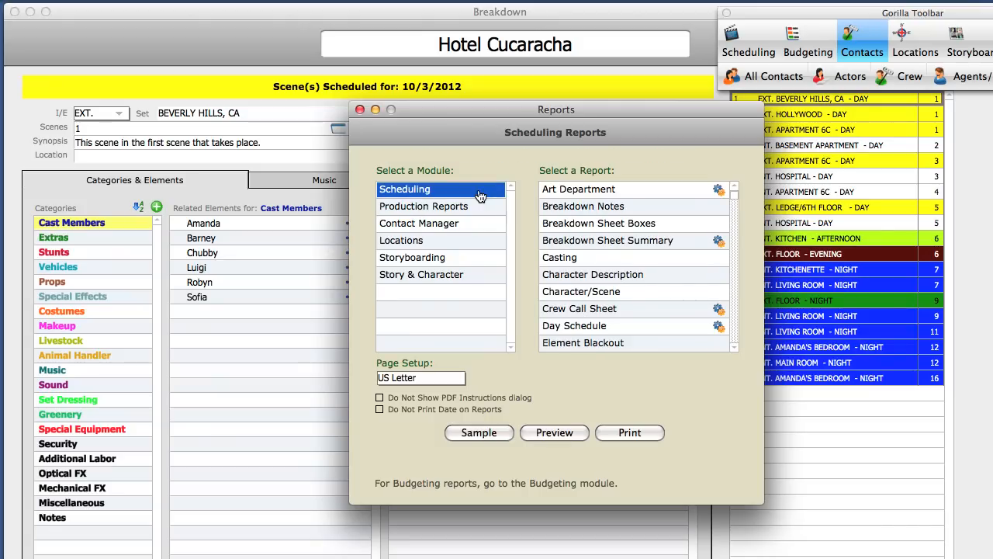
- Choose the Call Sheet production report and view a sample
click(423, 205)
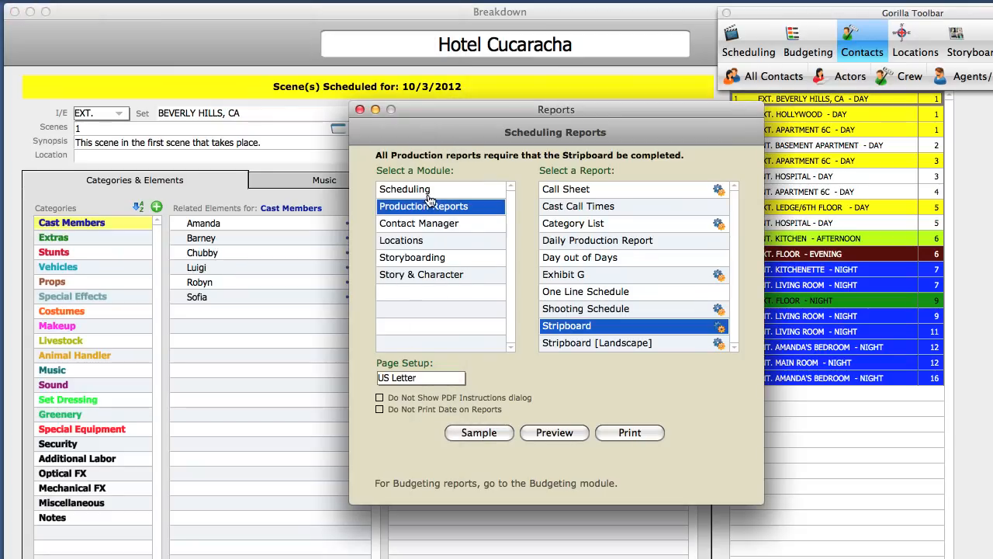
click(566, 188)
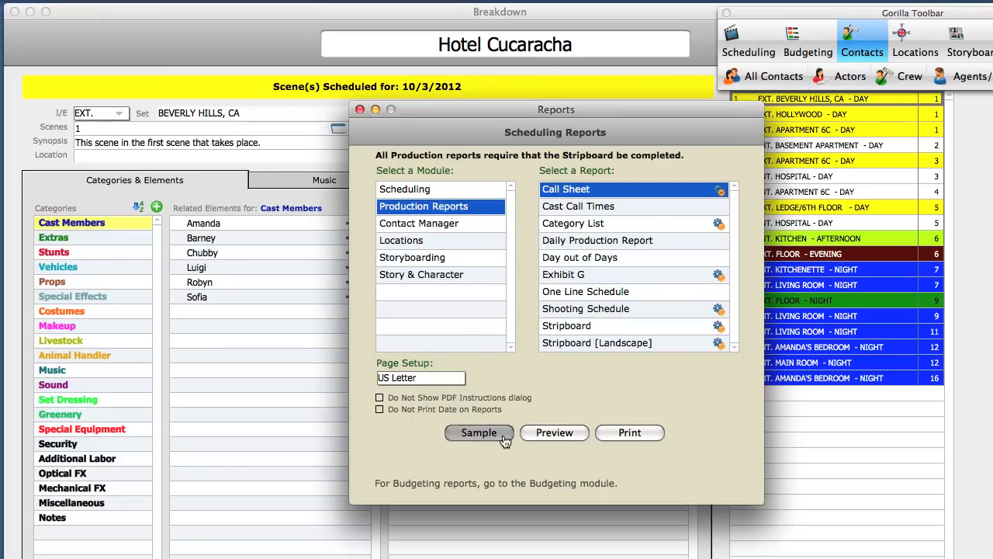
click(479, 433)
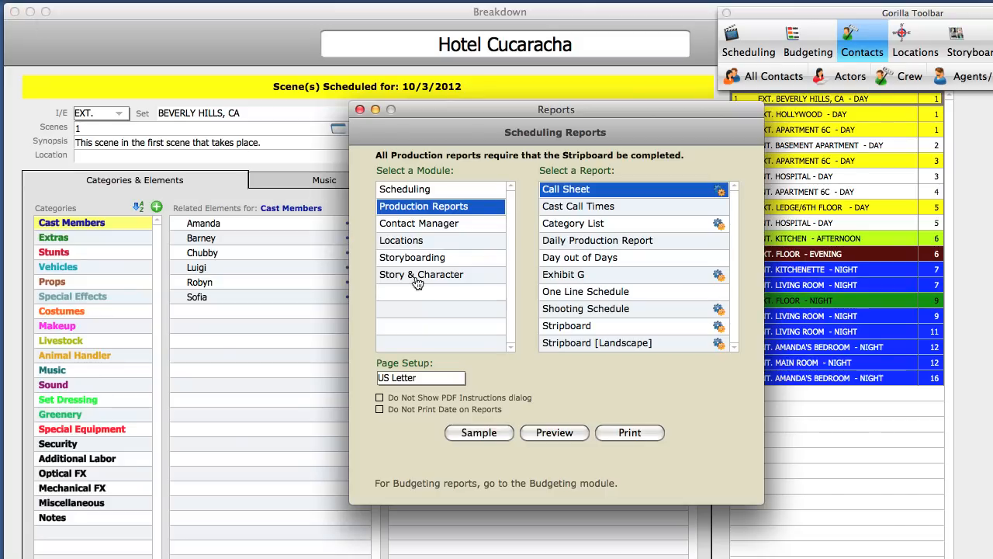
mouse_move(568, 397)
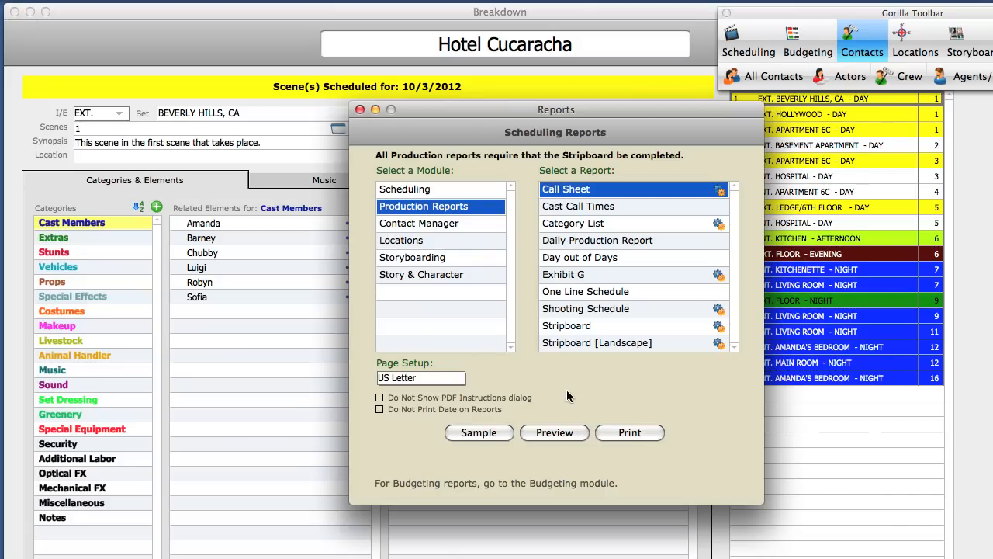